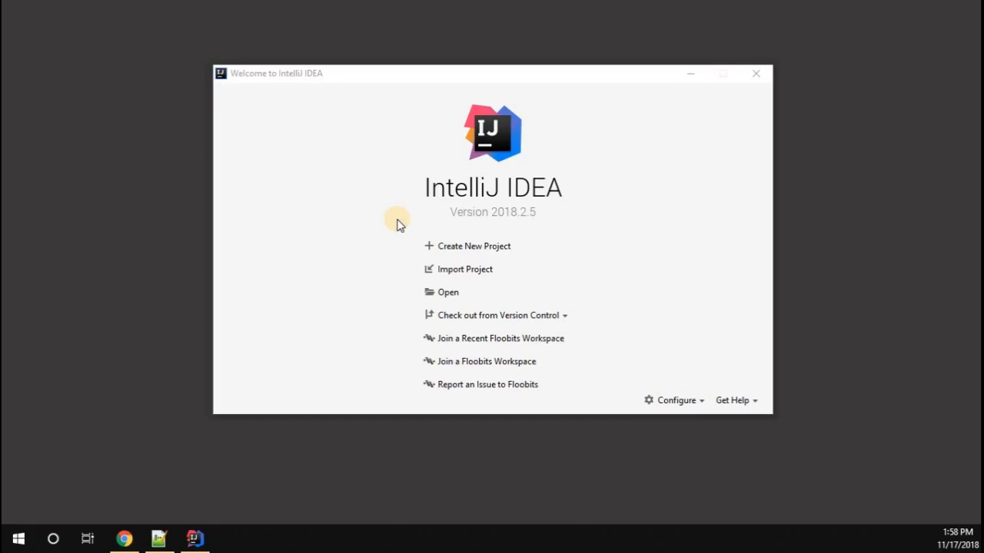
pyautogui.moveTo(264, 74)
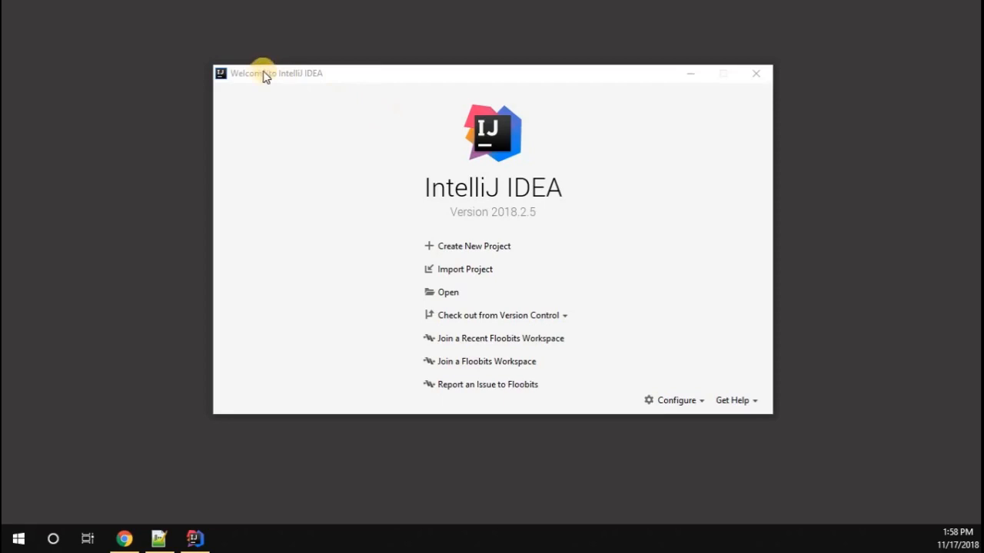
pyautogui.moveTo(321, 473)
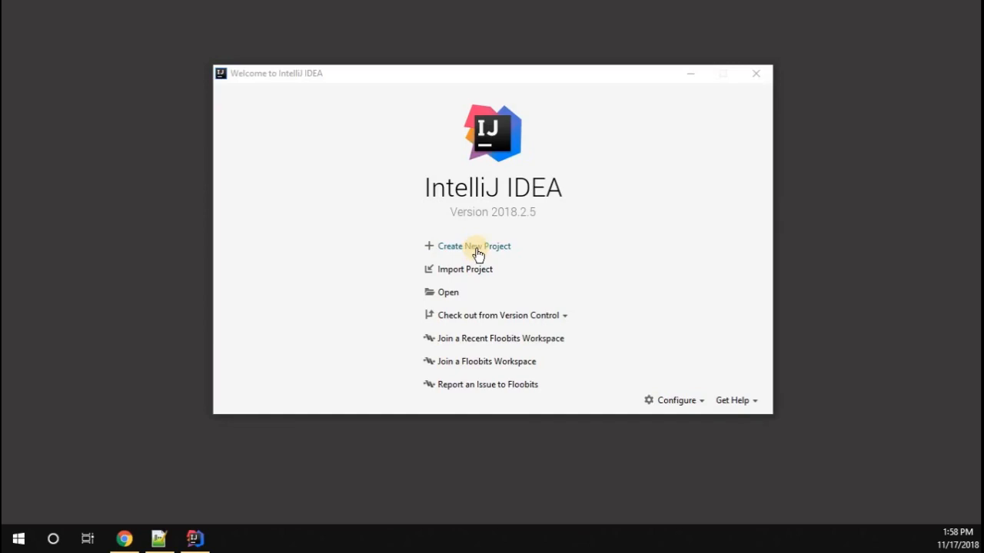
# - Start a new project and choose Spring Initializr with the default start.spring.io service URL
pyautogui.click(473, 246)
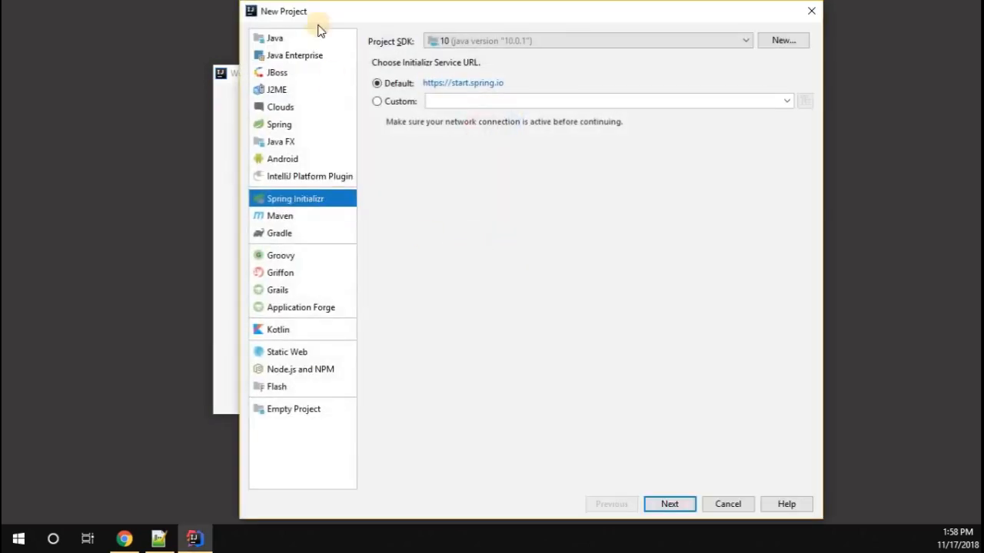
pyautogui.moveTo(726, 25)
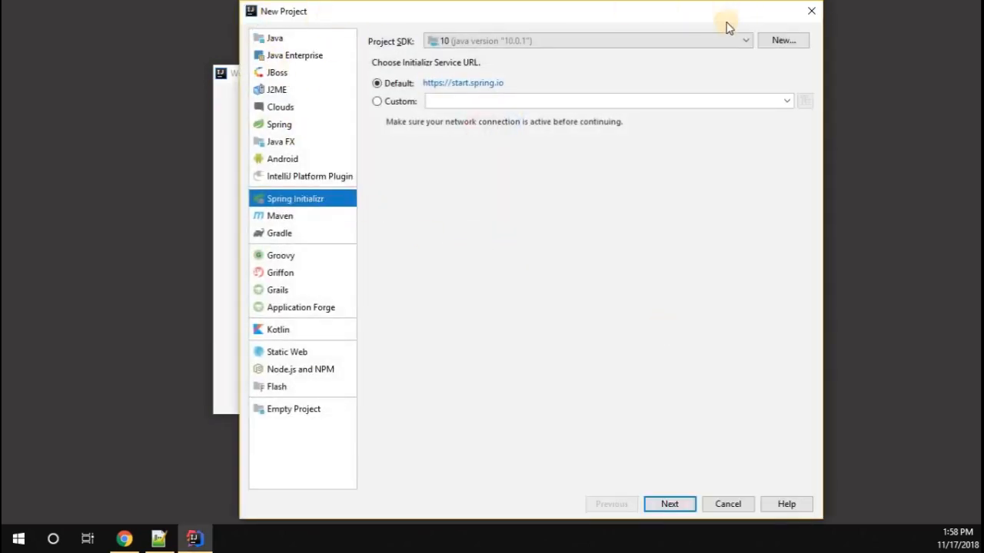
pyautogui.moveTo(277, 429)
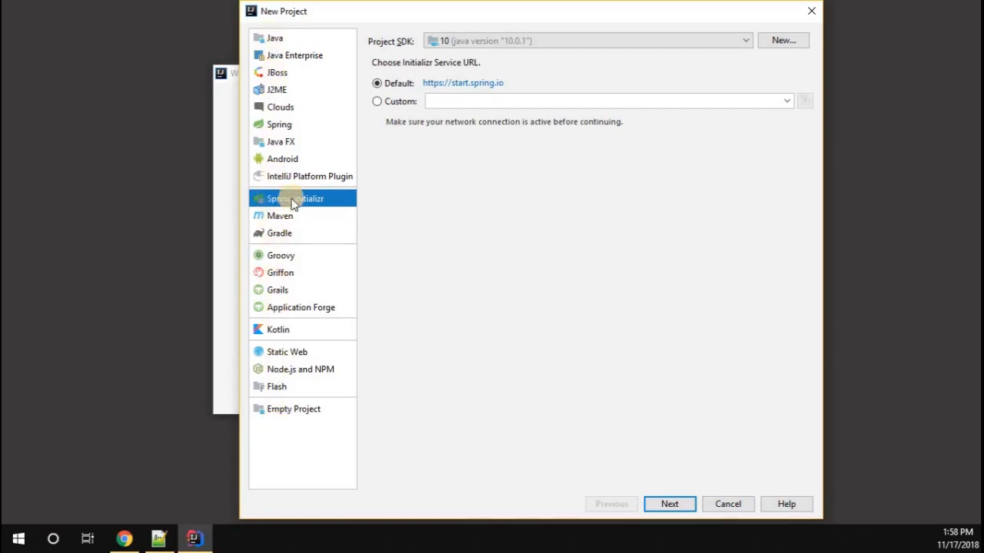
pyautogui.moveTo(289, 203)
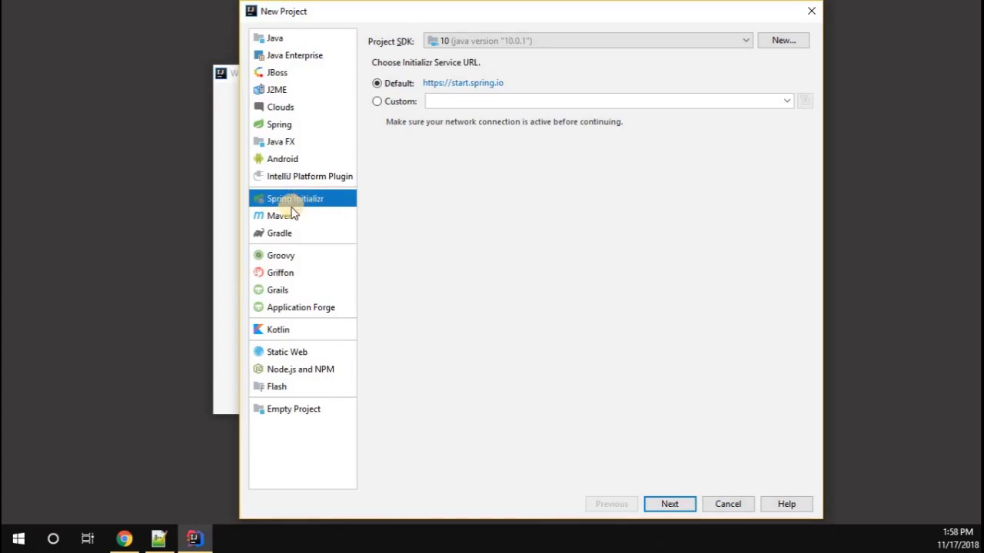
pyautogui.moveTo(323, 210)
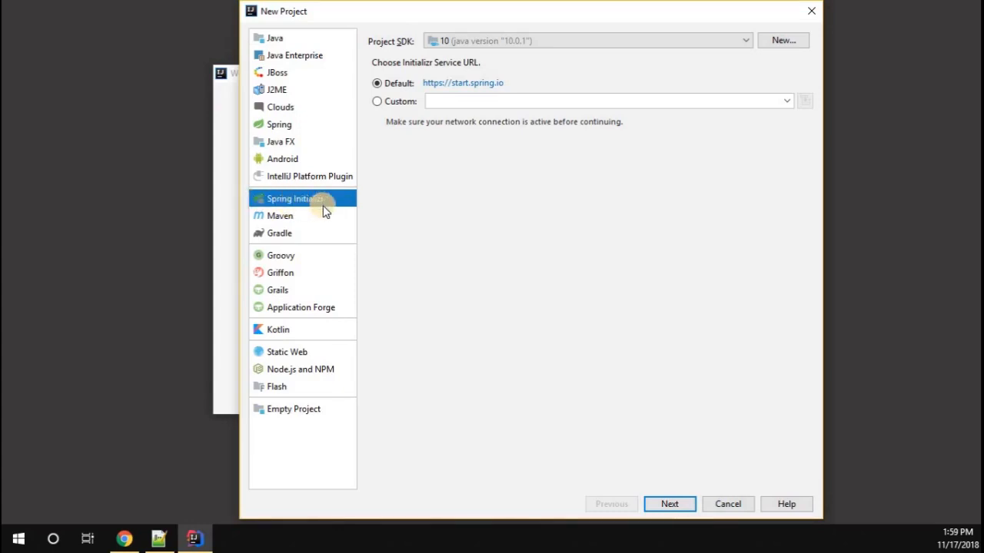
pyautogui.moveTo(344, 180)
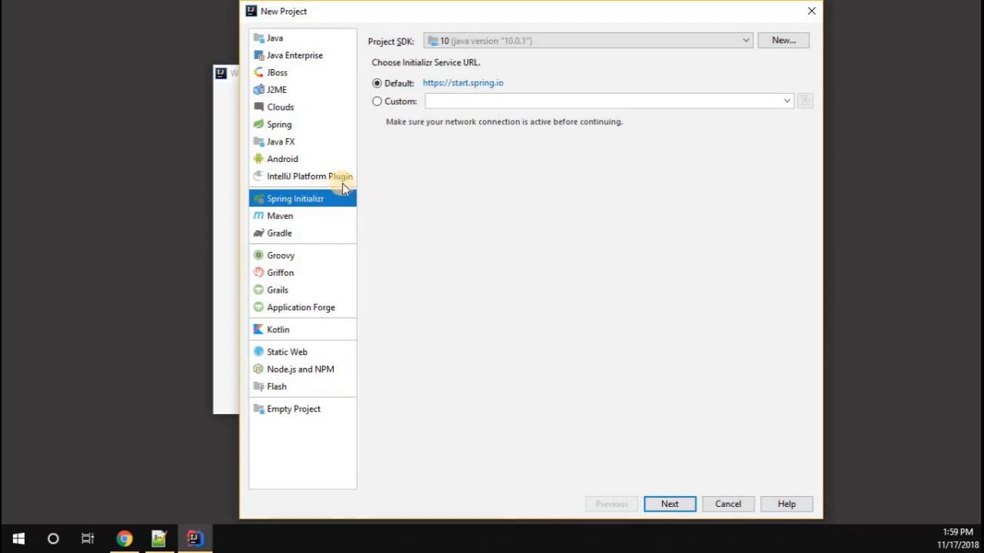
pyautogui.moveTo(375, 200)
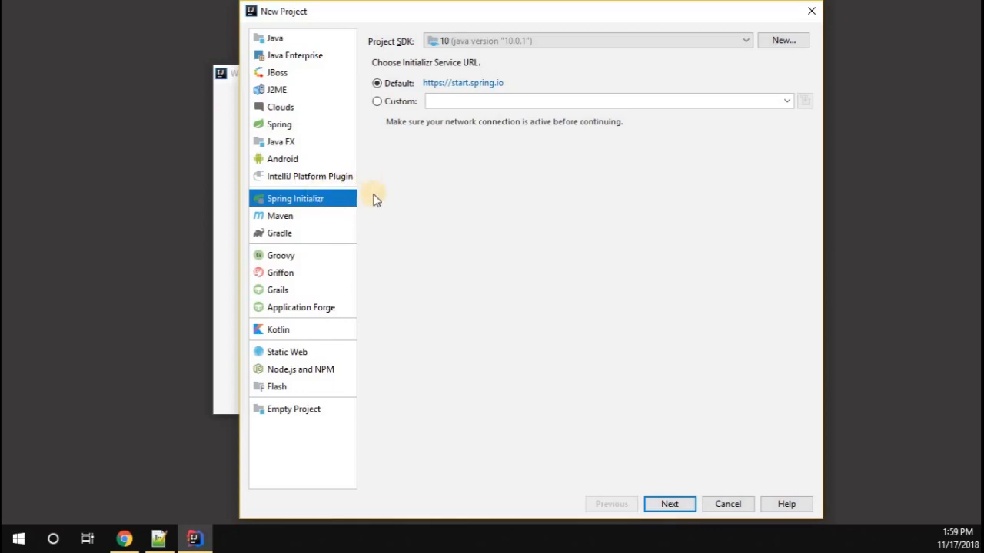
pyautogui.moveTo(306, 206)
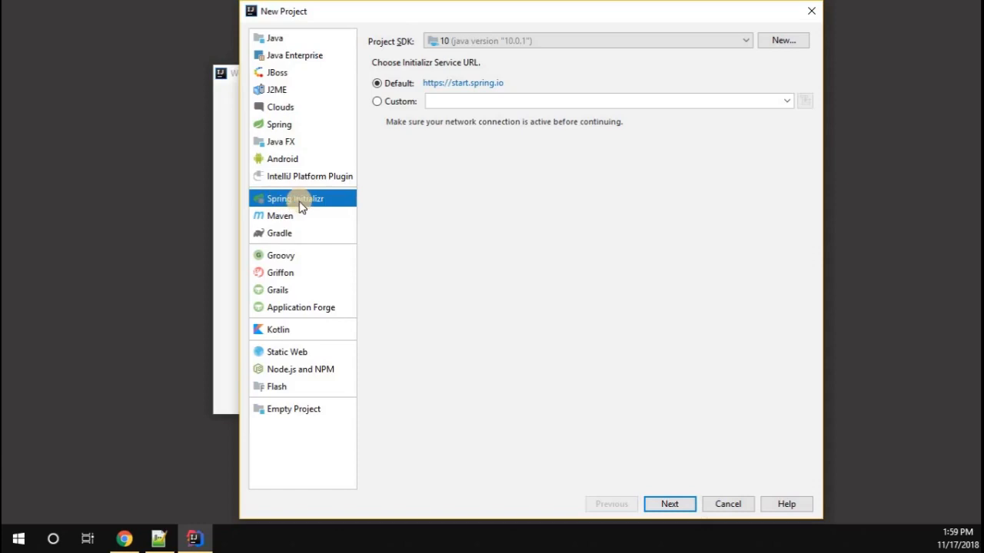
pyautogui.click(670, 504)
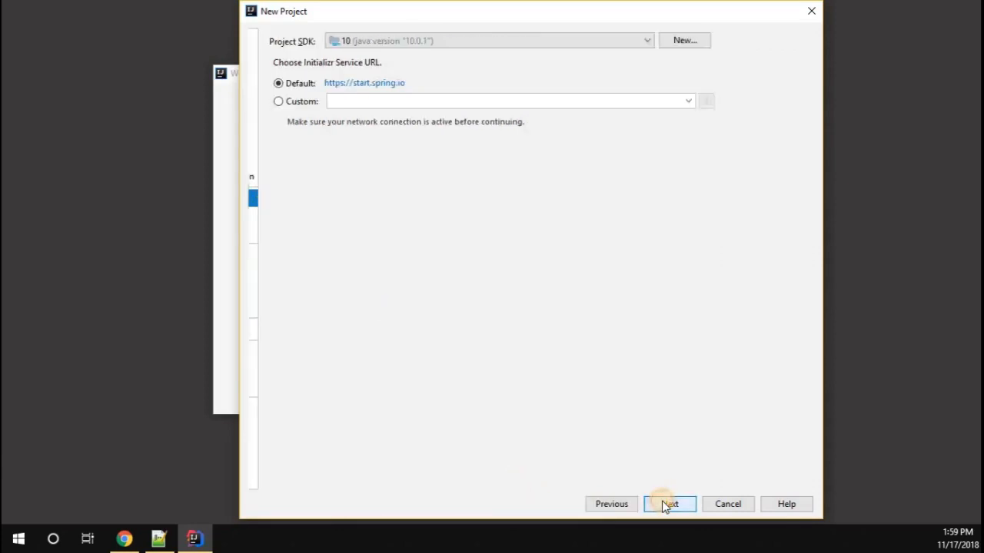
# - Set the group to com.dineshkrish and the artifact to cms in Project Metadata
pyautogui.click(670, 504)
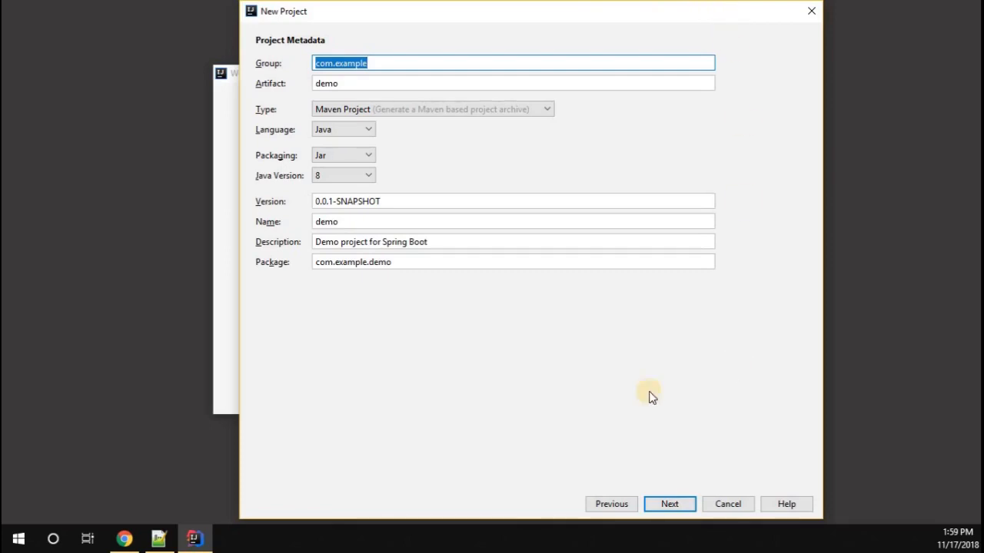
pyautogui.moveTo(316, 45)
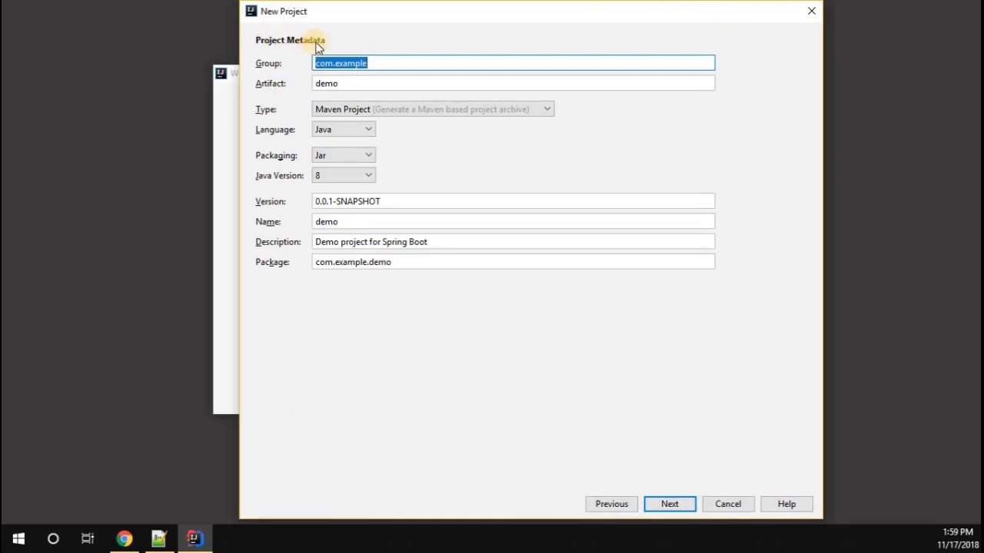
pyautogui.moveTo(446, 80)
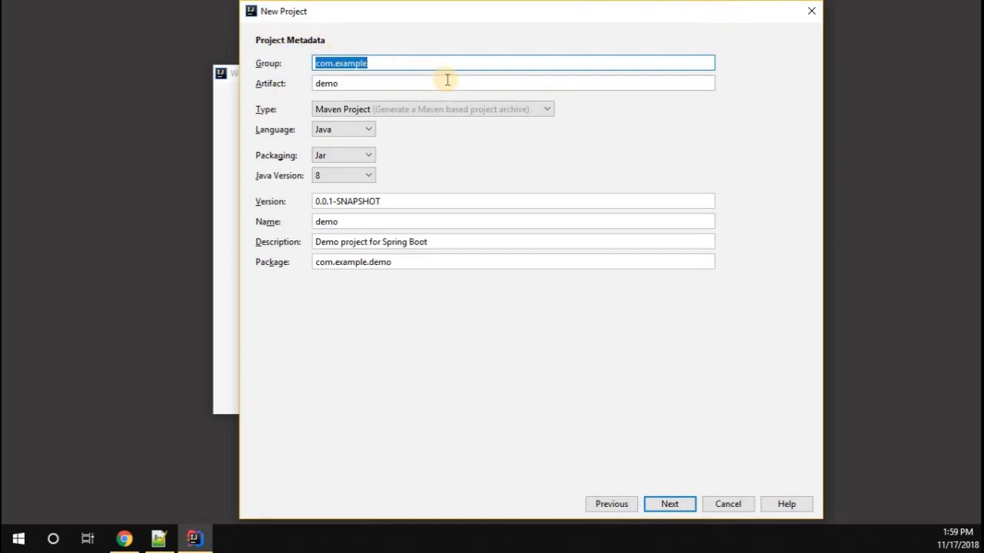
pyautogui.press('Delete')
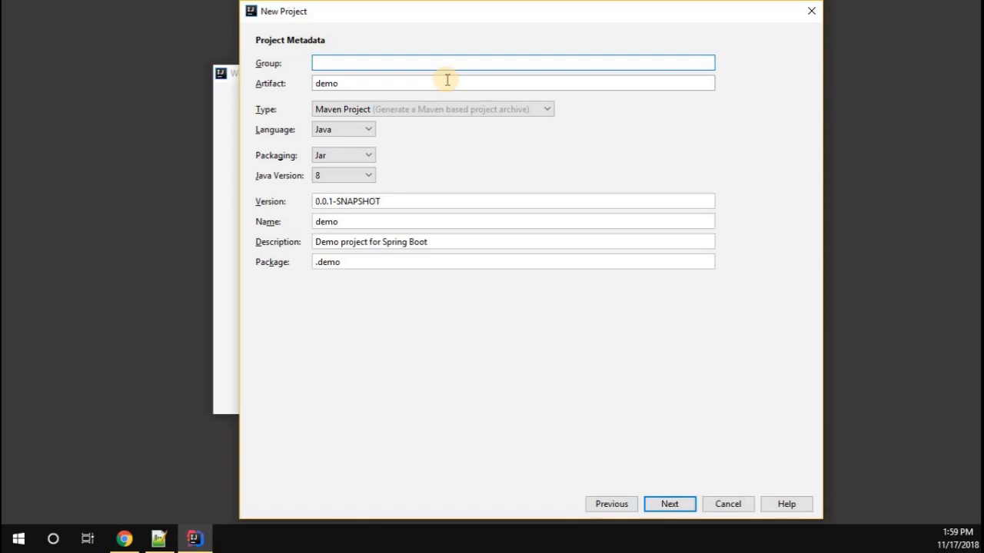
pyautogui.write('com.dineshkrish')
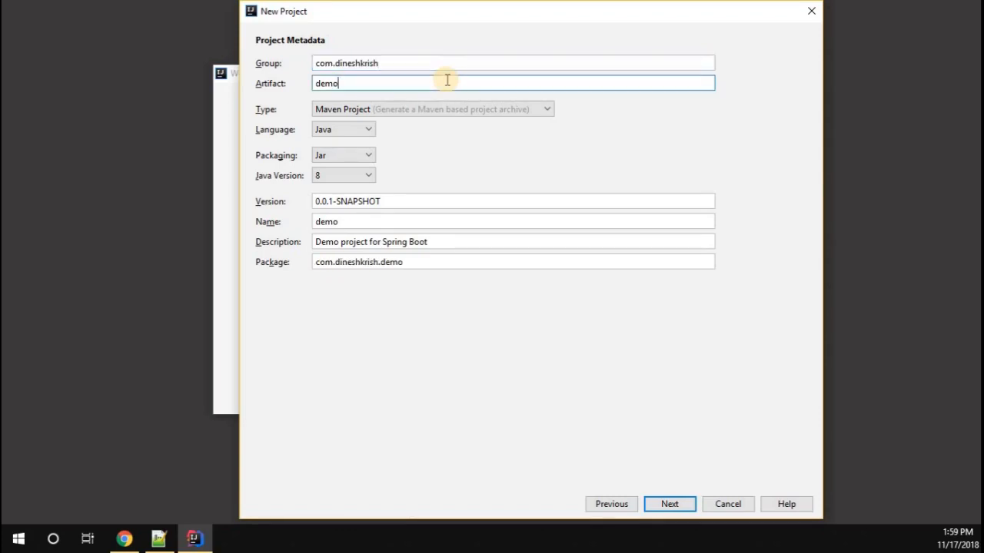
pyautogui.write('customerappl')
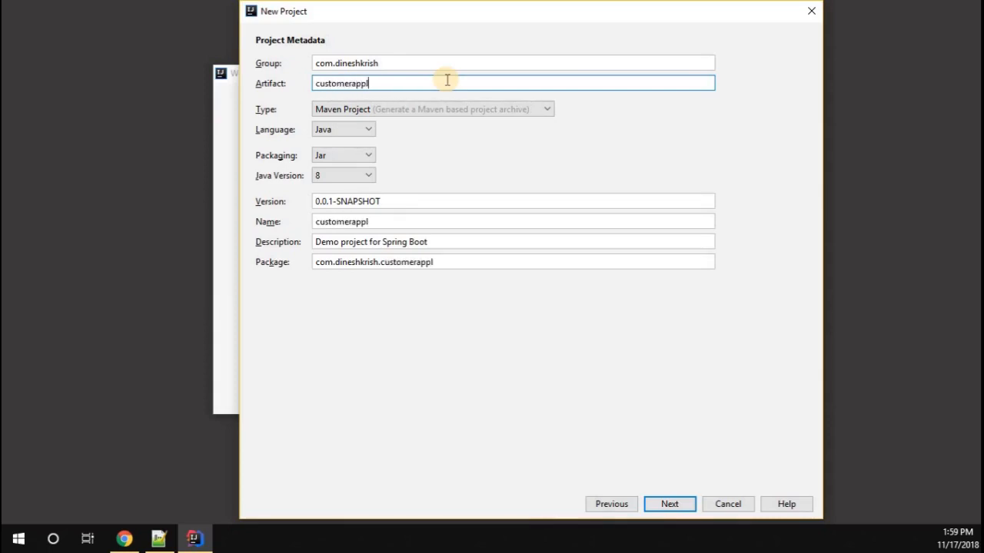
pyautogui.write('ication')
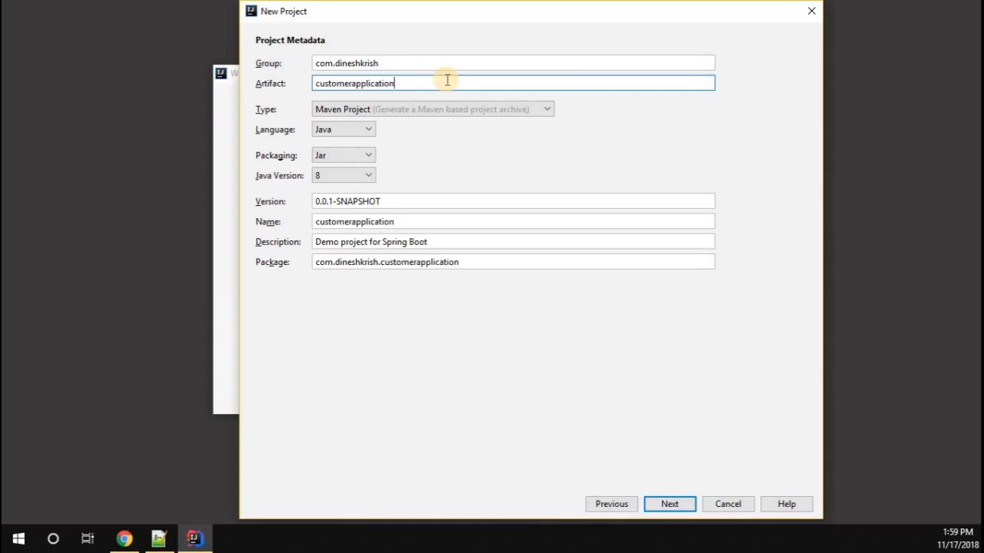
pyautogui.moveTo(332, 83)
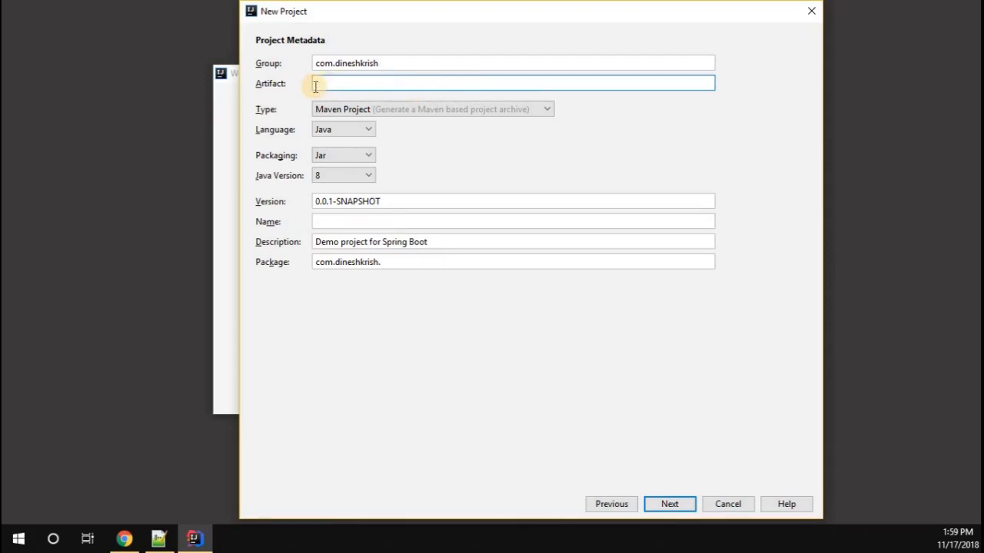
pyautogui.write('cms')
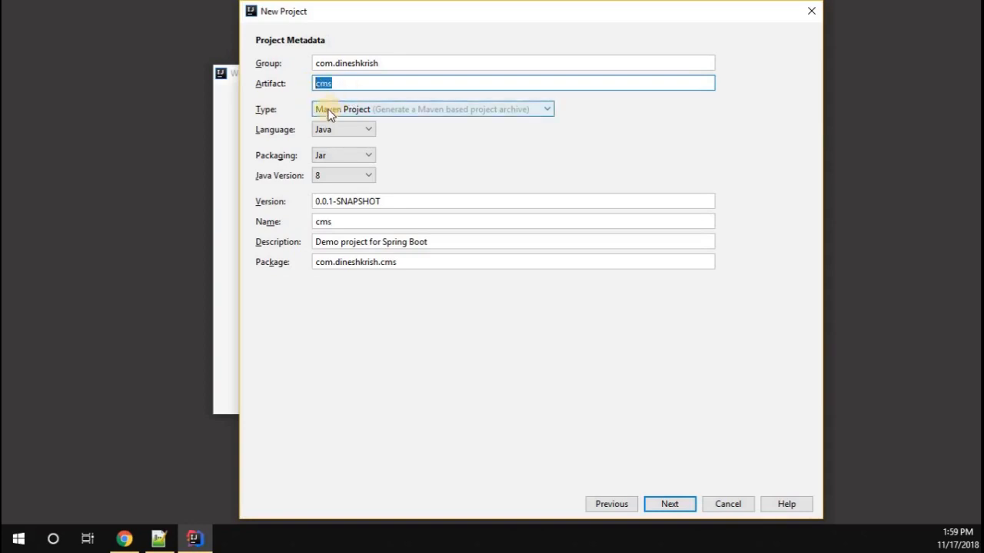
pyautogui.moveTo(332, 146)
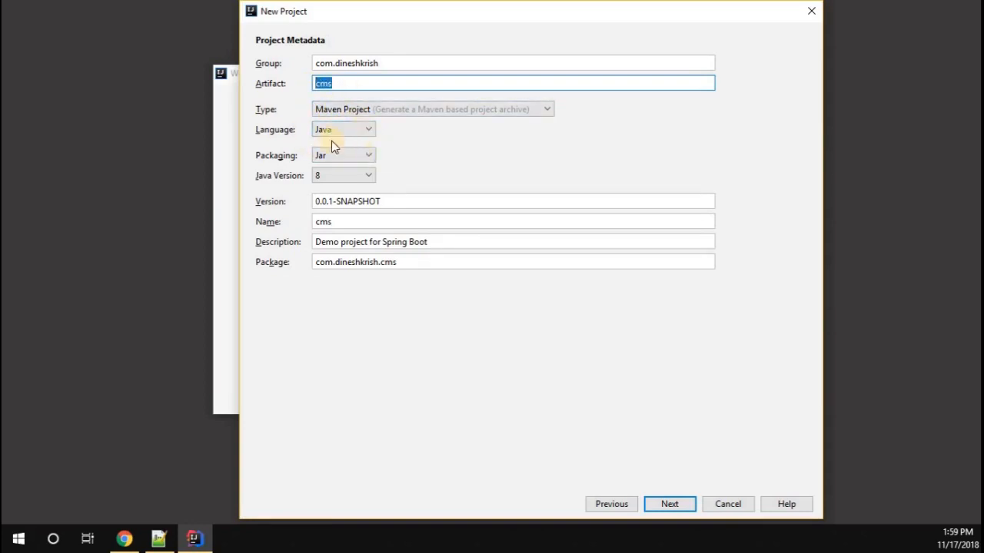
# - Keep Java as the language and set the description to Customer Management Application
pyautogui.click(342, 129)
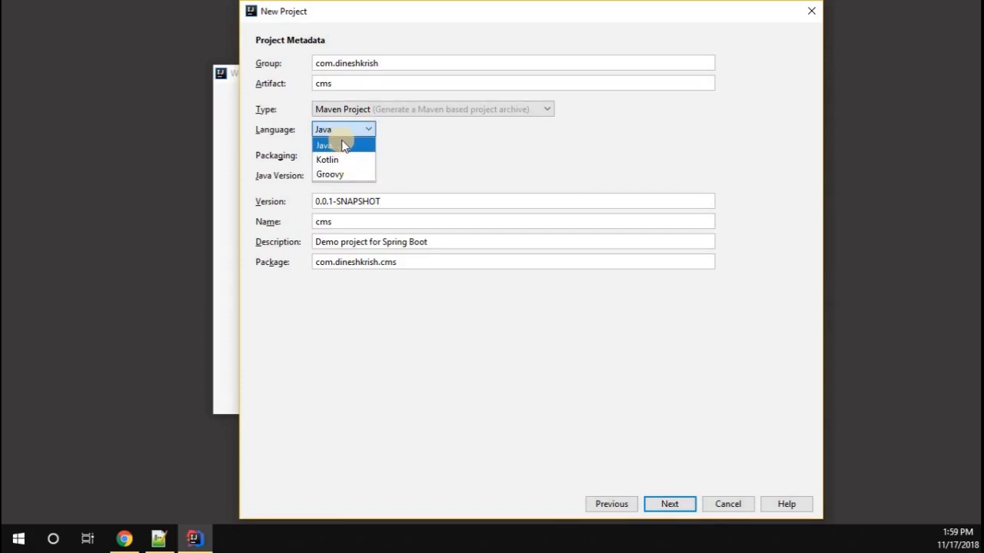
pyautogui.click(323, 145)
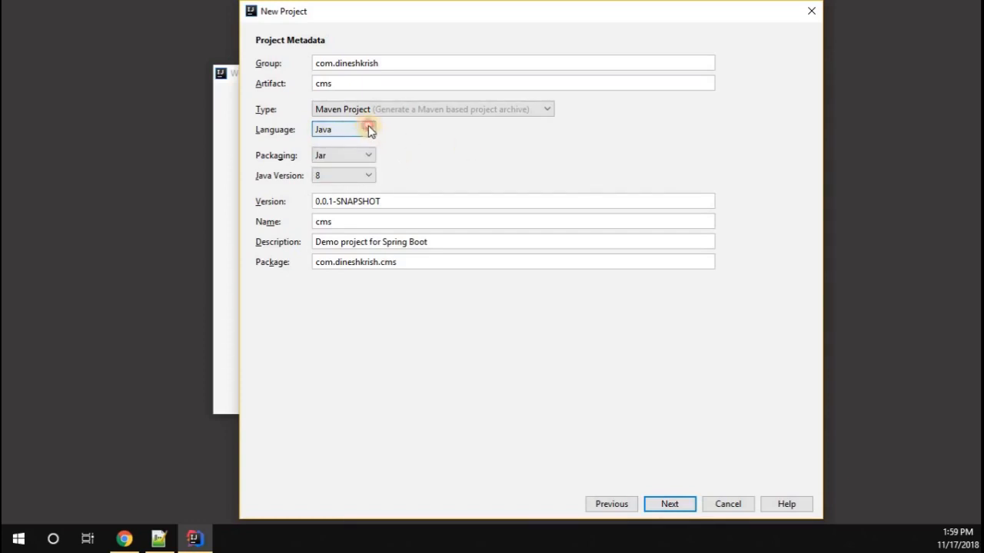
pyautogui.click(368, 129)
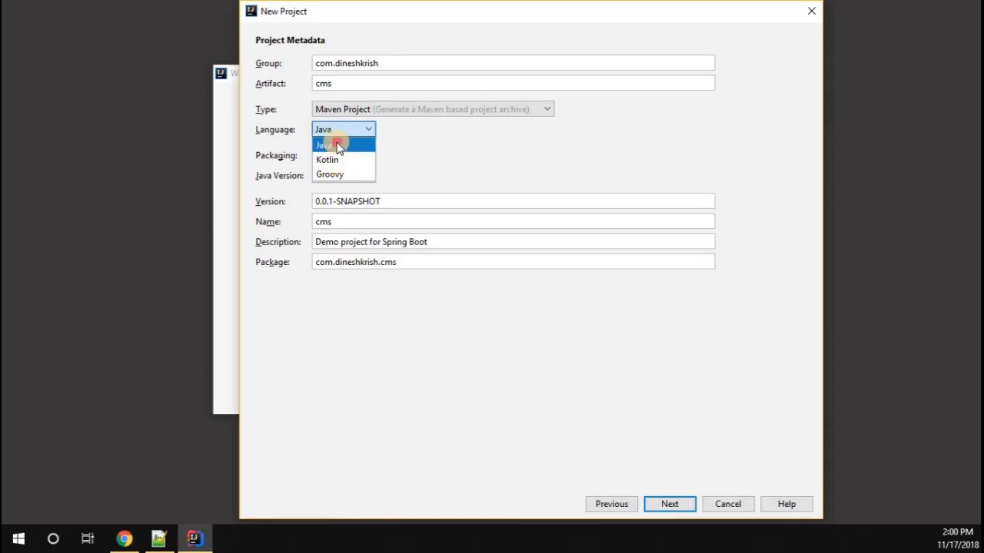
pyautogui.click(326, 145)
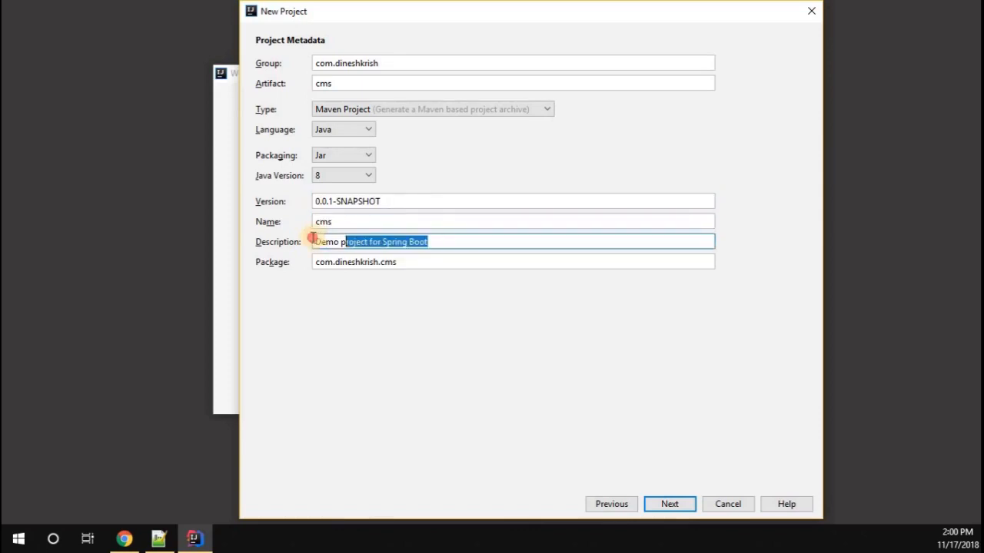
pyautogui.write('Customer Manag')
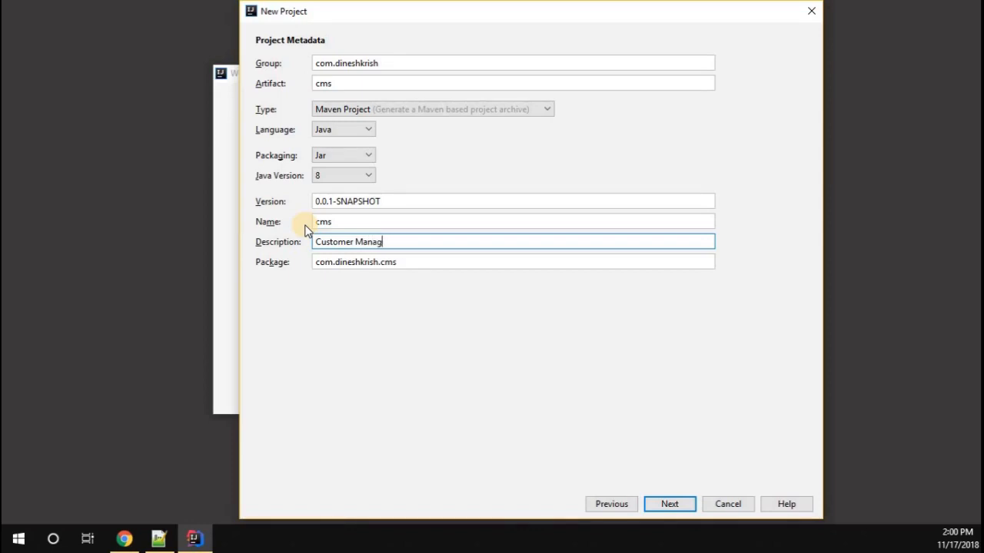
pyautogui.write('ement Application')
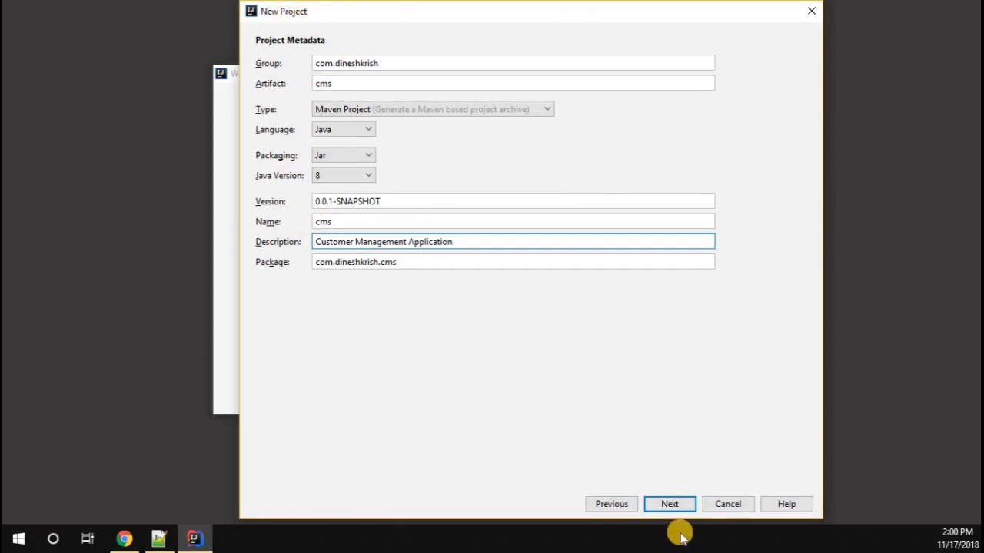
# - Add the Web dependency, keep Spring Boot version 2.1.0, and continue to the naming page
pyautogui.click(668, 504)
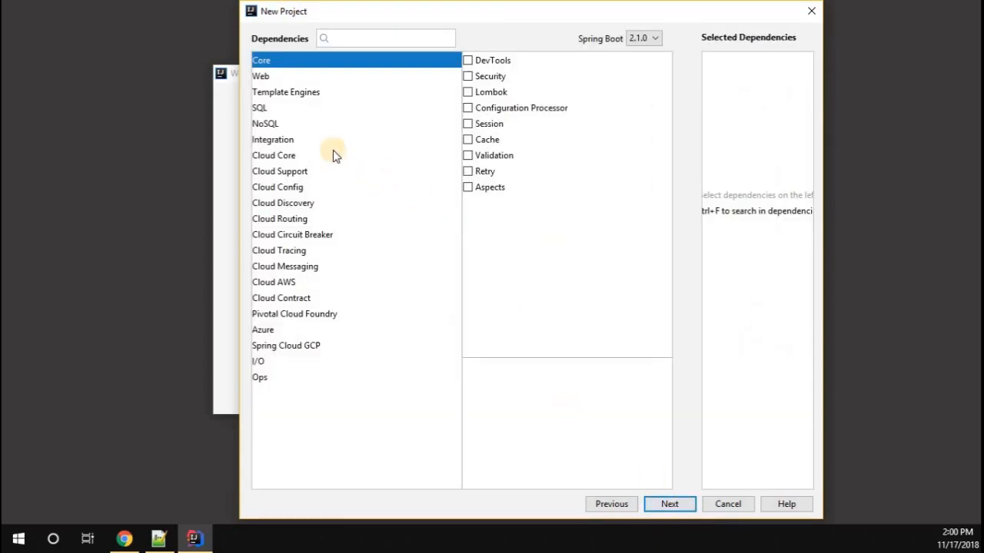
pyautogui.moveTo(307, 315)
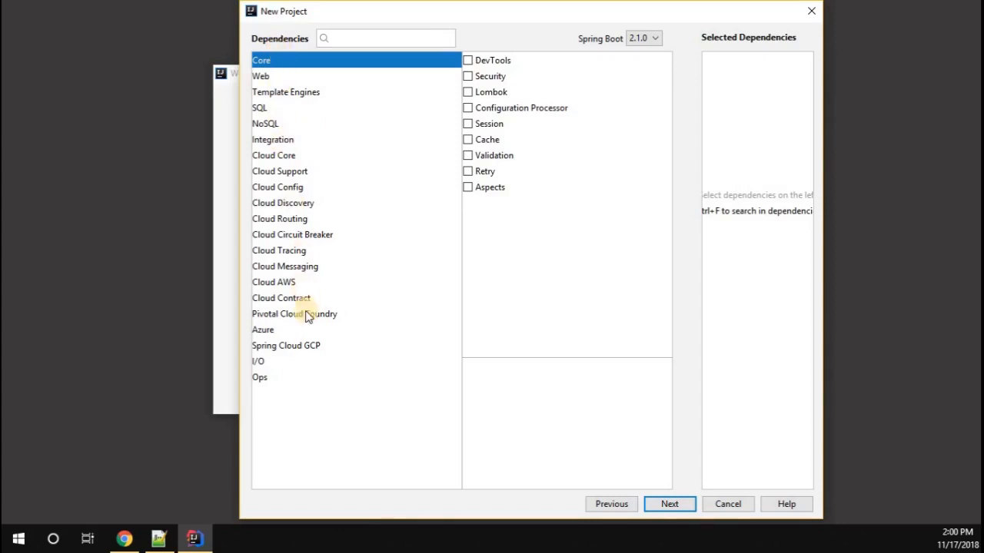
pyautogui.moveTo(284, 29)
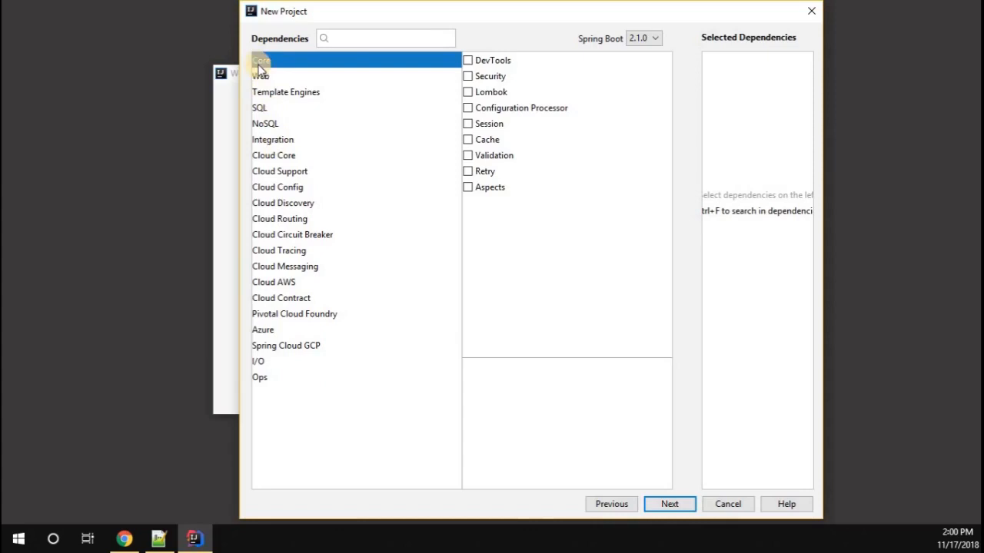
pyautogui.click(261, 76)
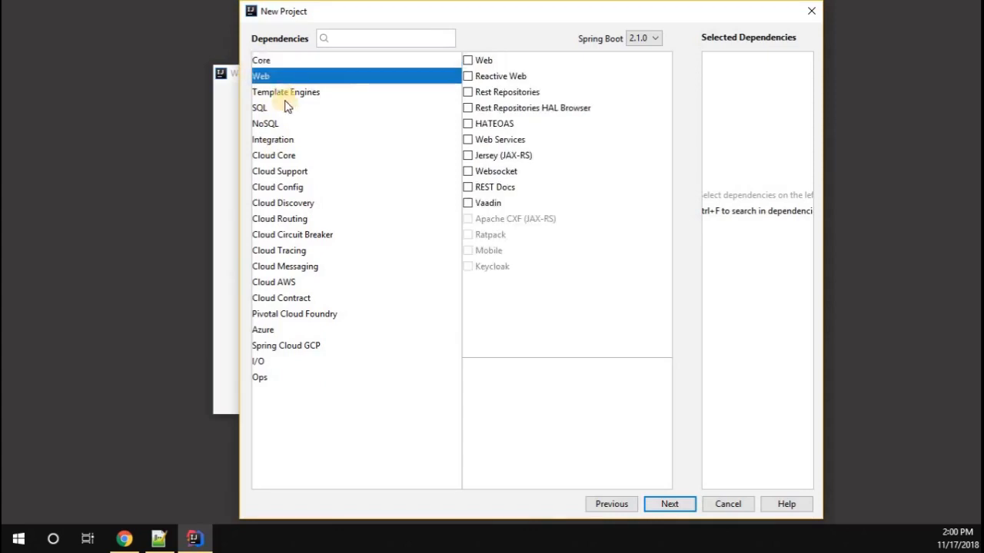
pyautogui.moveTo(270, 261)
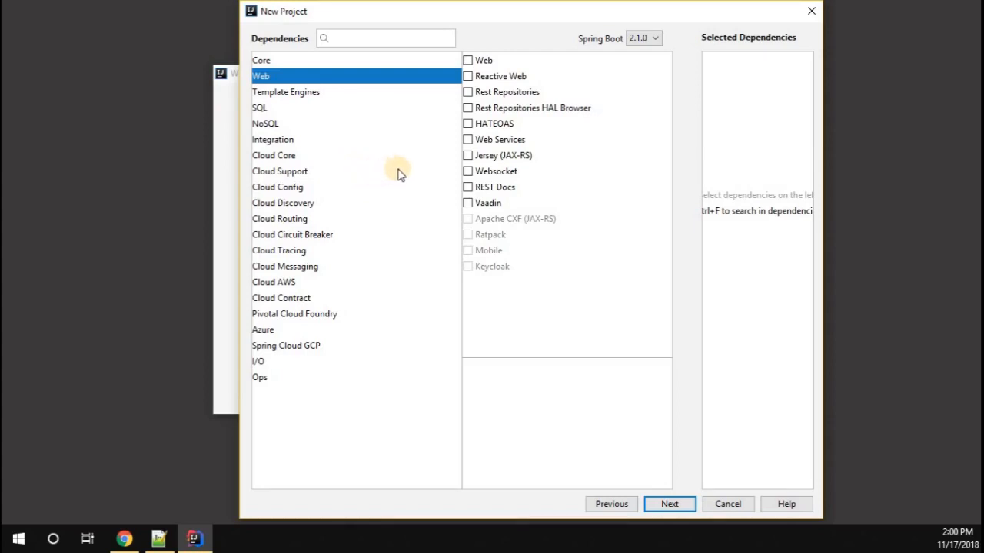
pyautogui.moveTo(525, 73)
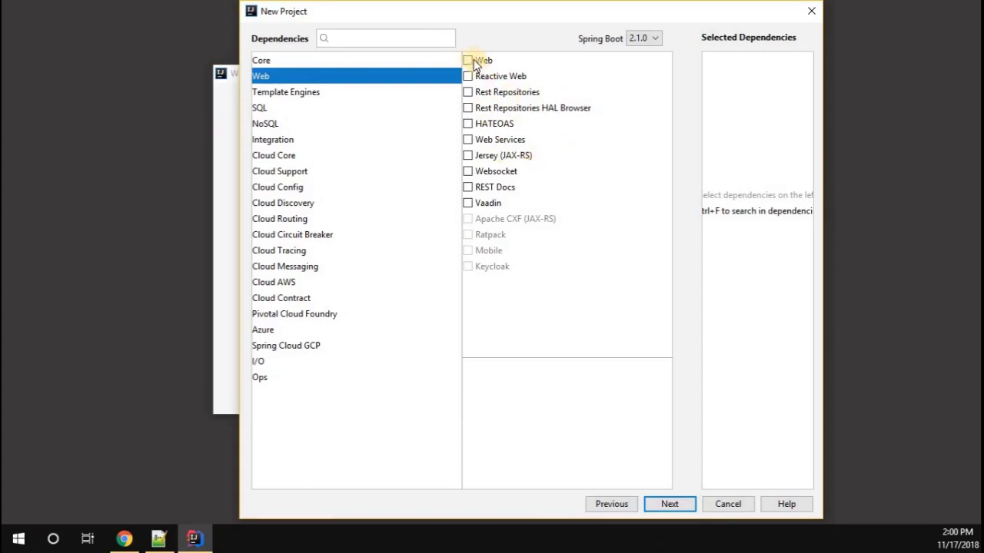
pyautogui.click(467, 60)
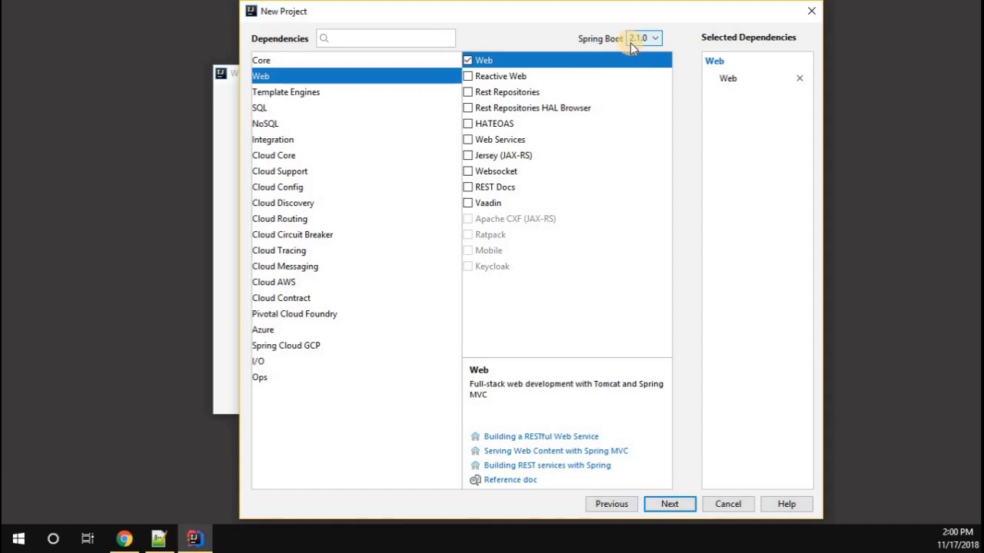
pyautogui.click(654, 37)
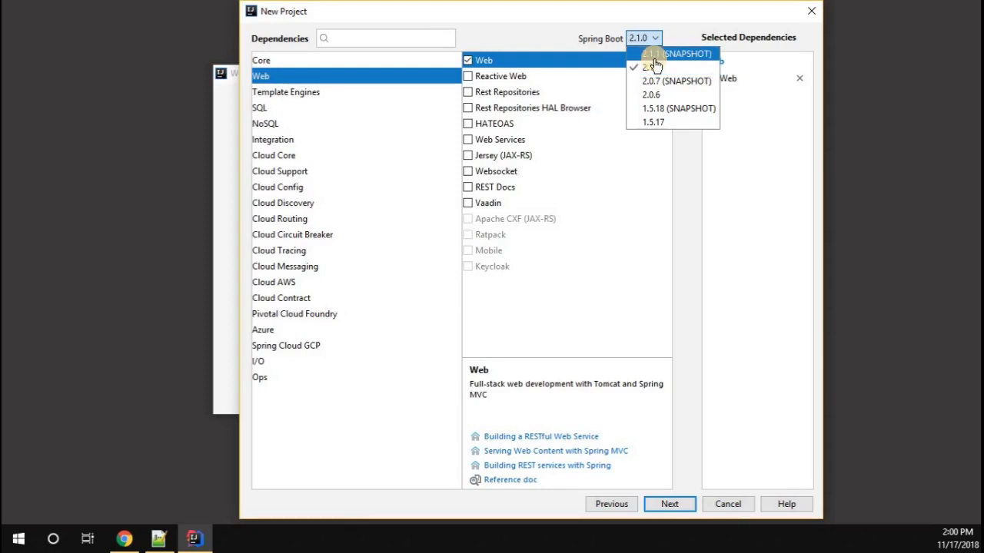
pyautogui.moveTo(658, 73)
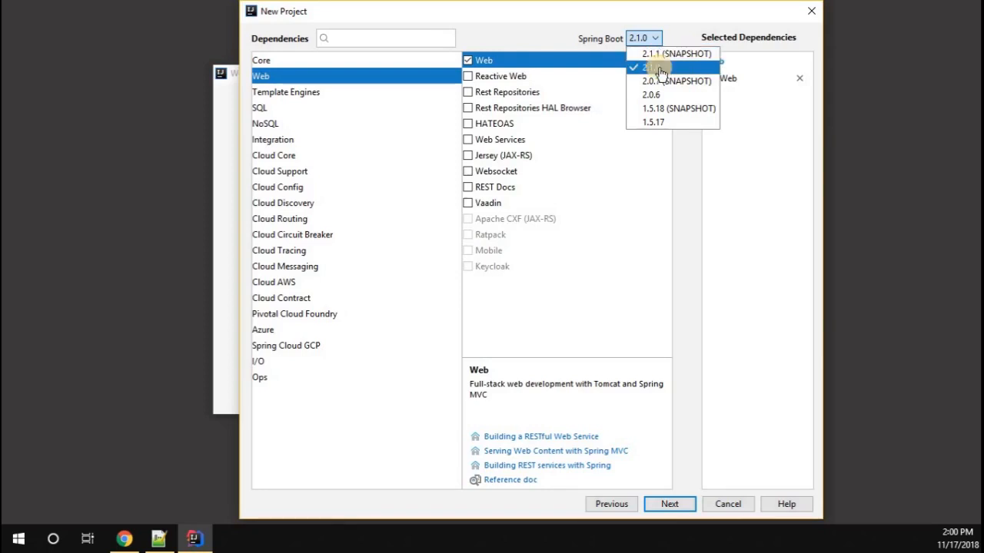
pyautogui.click(652, 67)
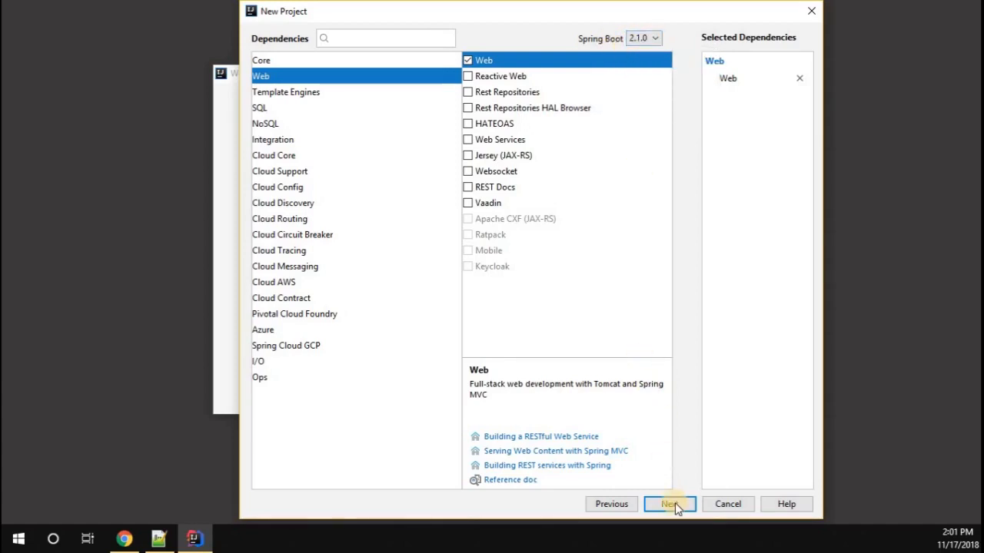
pyautogui.click(670, 504)
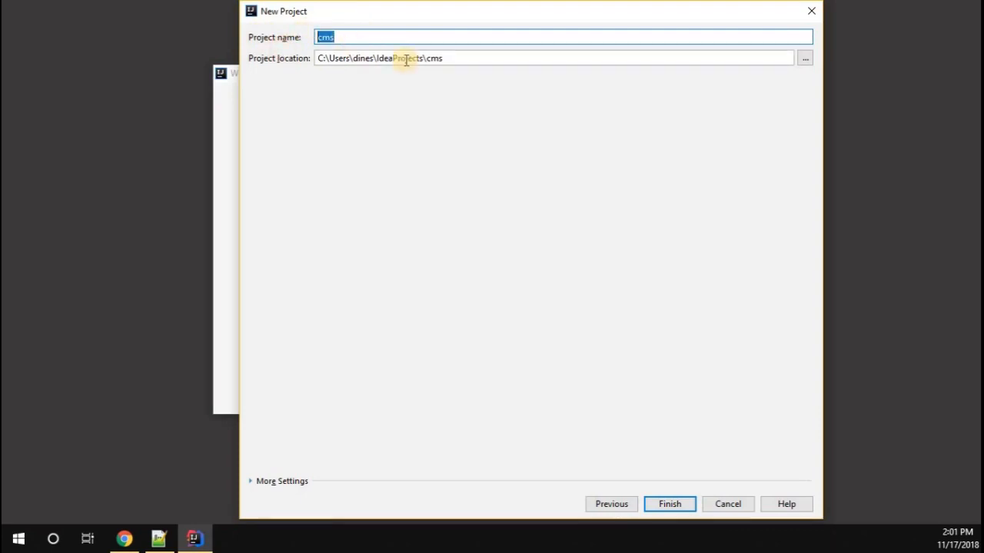
# - Name the project customer_management_application and finish creating it
pyautogui.write('customer_')
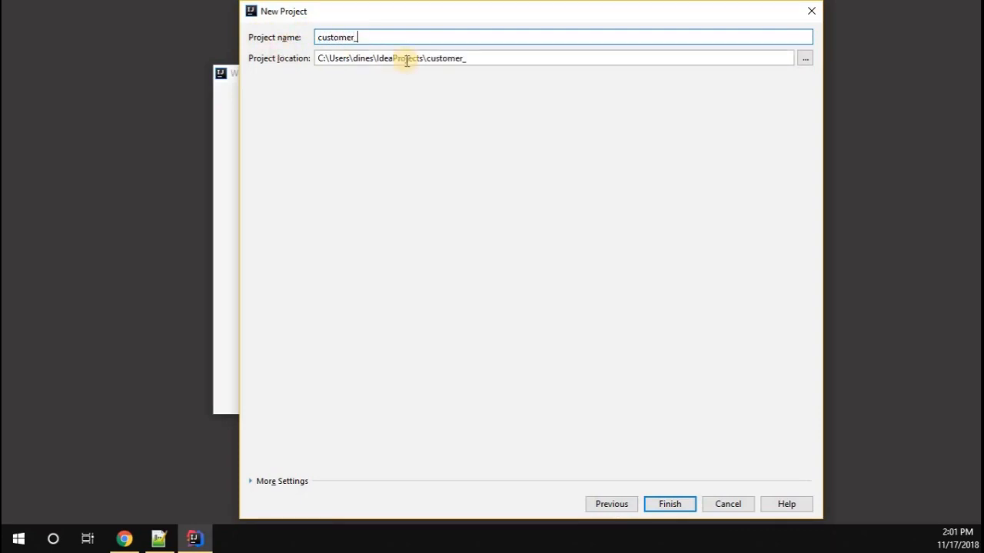
pyautogui.write('manageme')
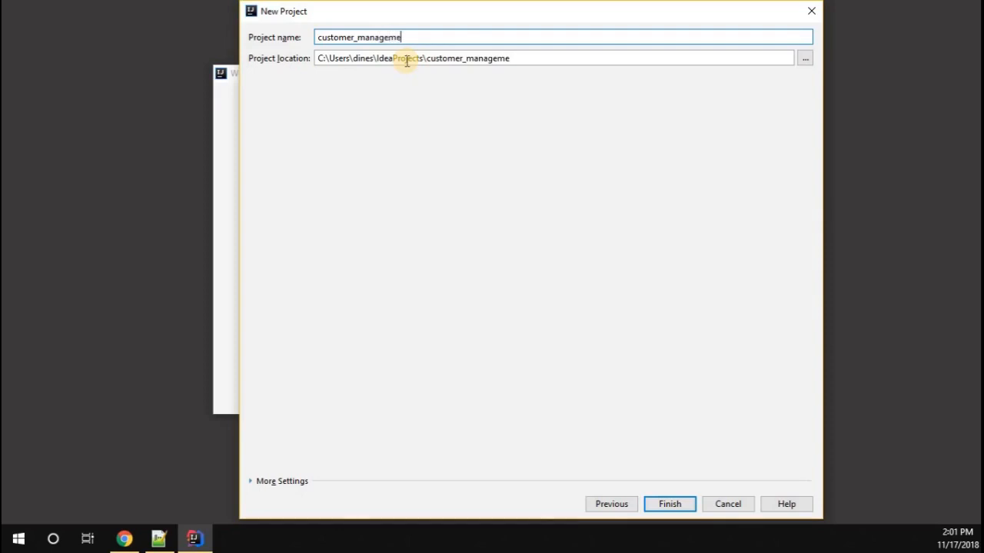
pyautogui.write('nt_application')
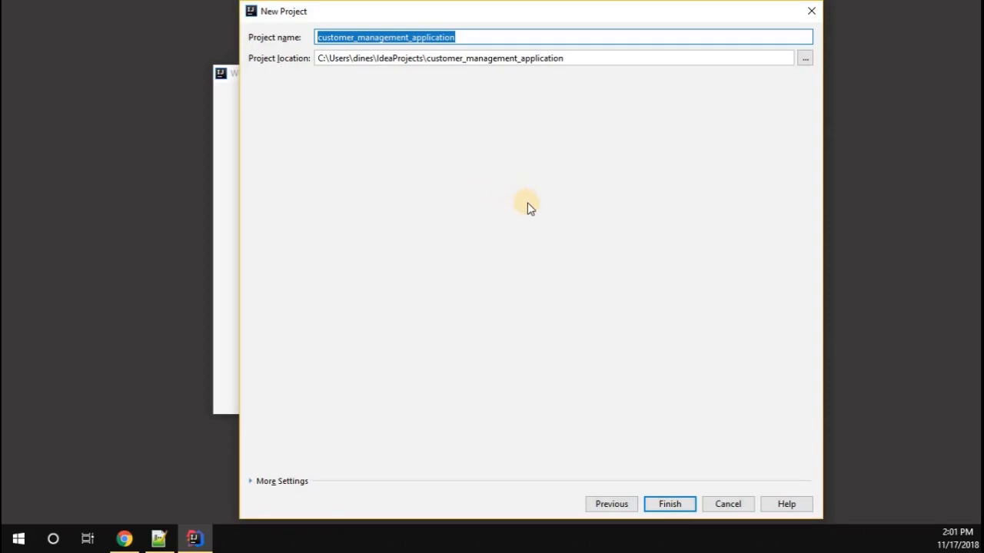
pyautogui.click(669, 504)
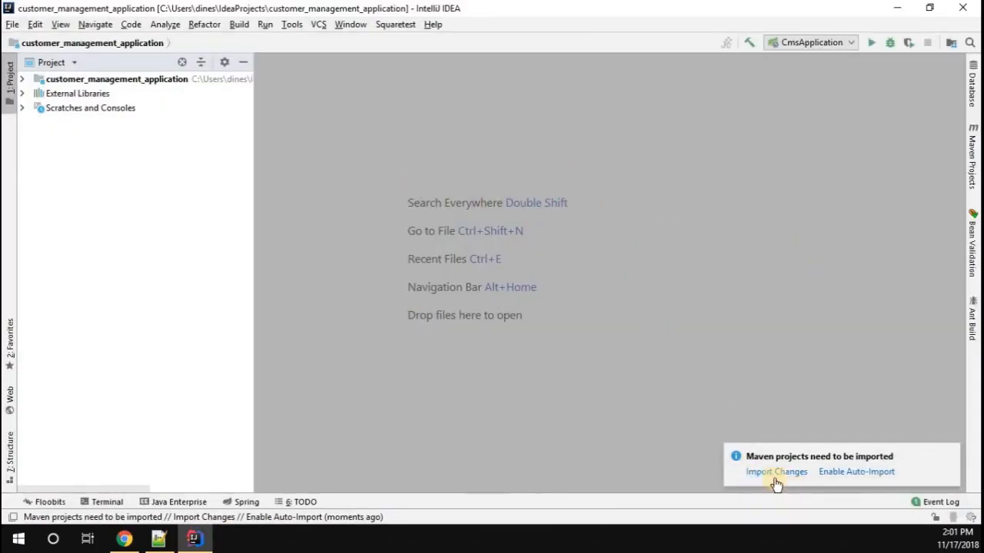
# - Import the Maven changes and browse the project root and External Libraries
pyautogui.click(775, 470)
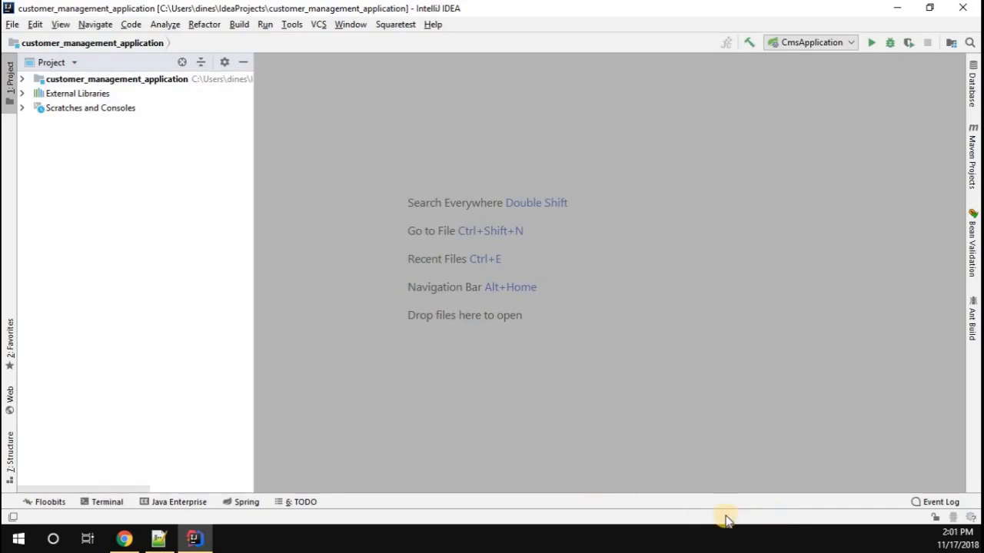
pyautogui.moveTo(642, 429)
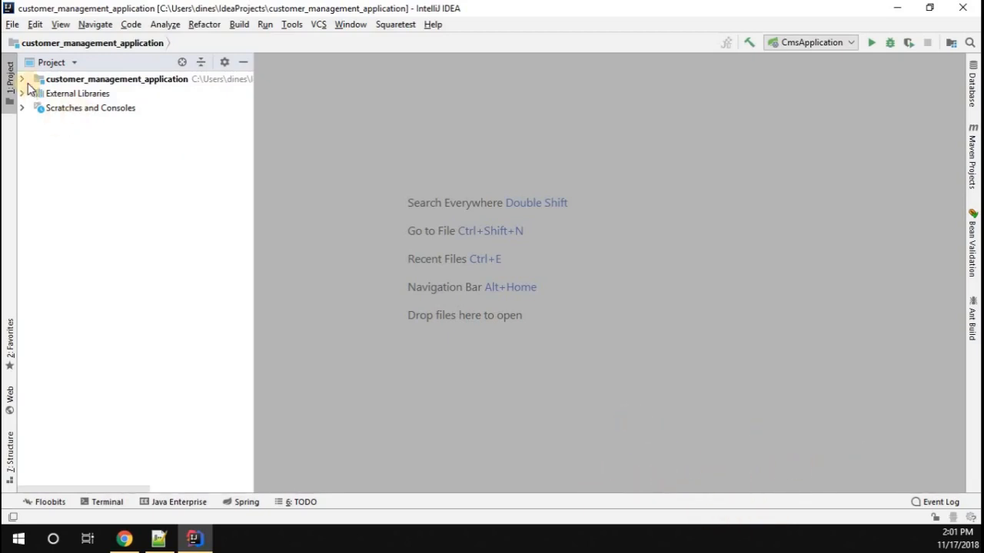
pyautogui.click(21, 80)
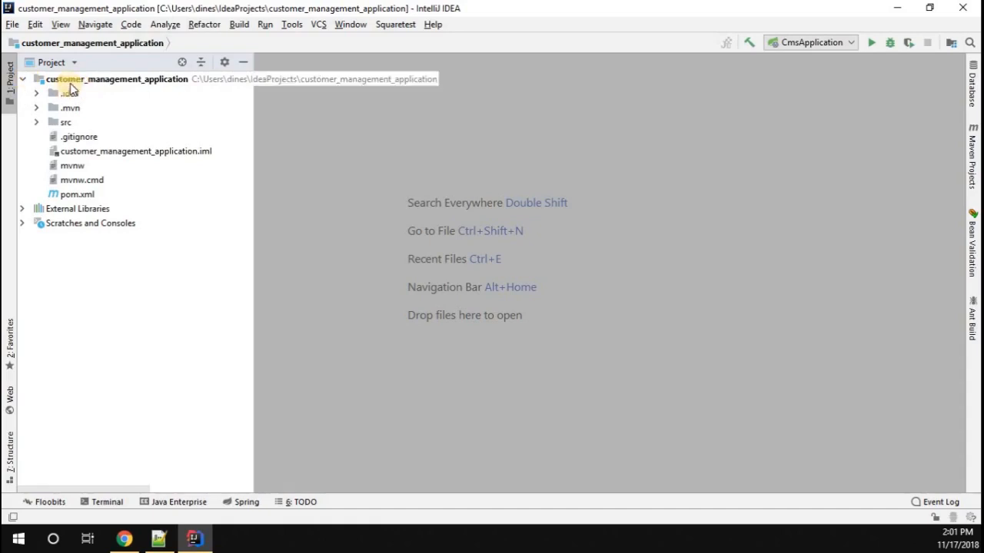
pyautogui.click(117, 78)
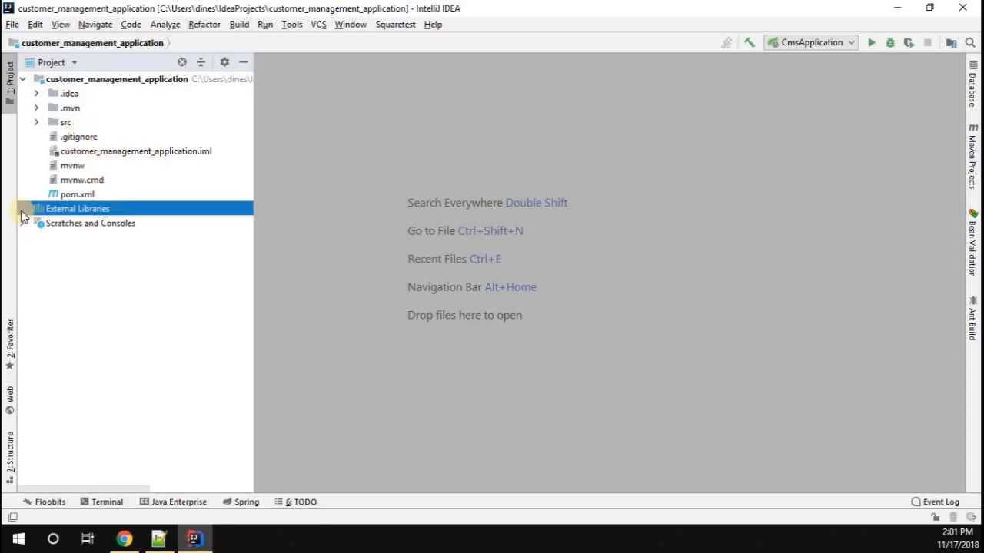
pyautogui.click(28, 209)
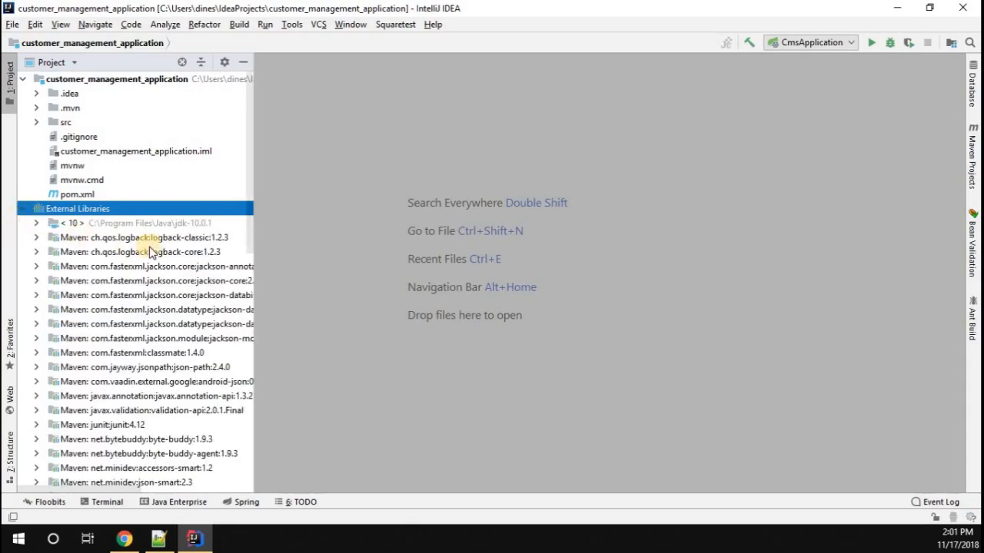
pyautogui.scroll(-3)
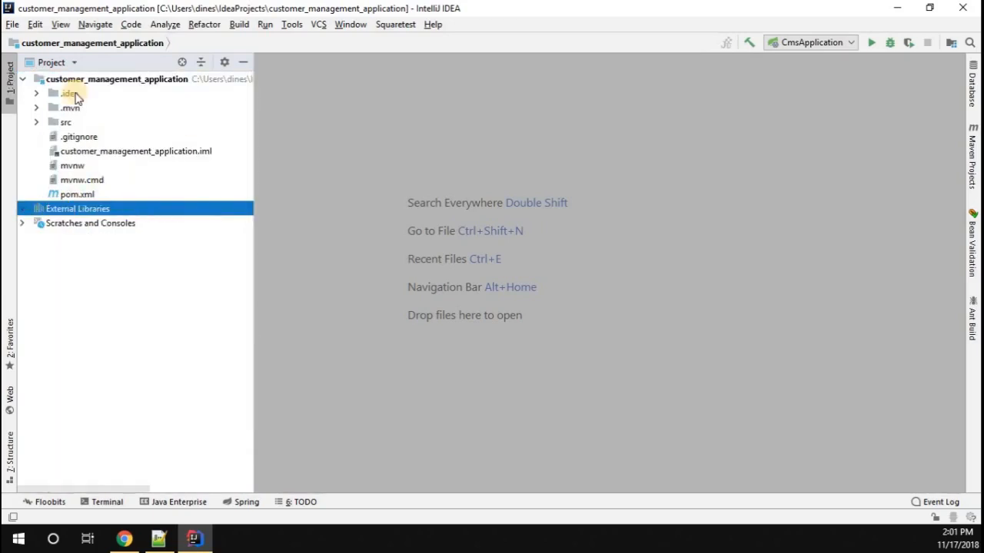
# - Expand src > main > java > com.dineshkrish.cms and open CmsApplication in the editor
pyautogui.click(65, 123)
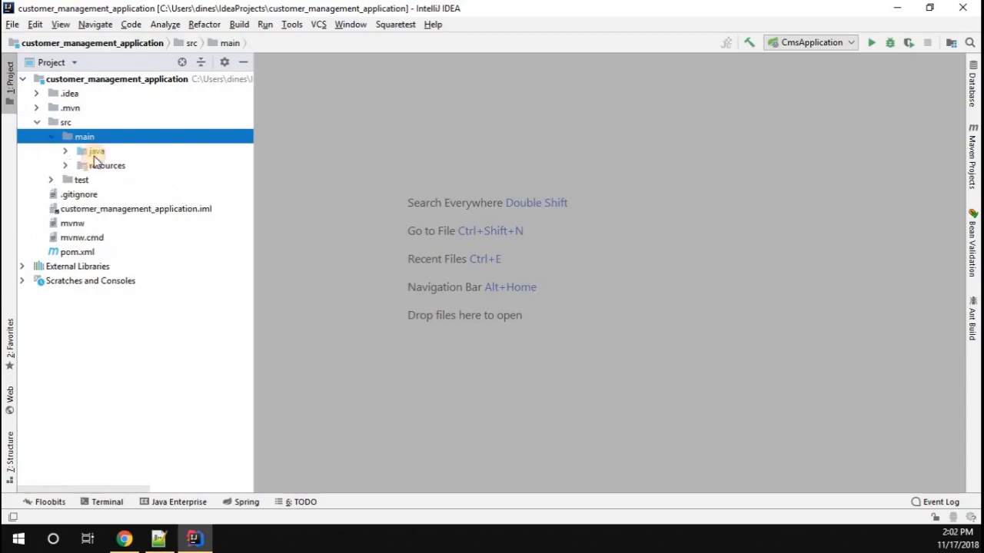
pyautogui.click(96, 150)
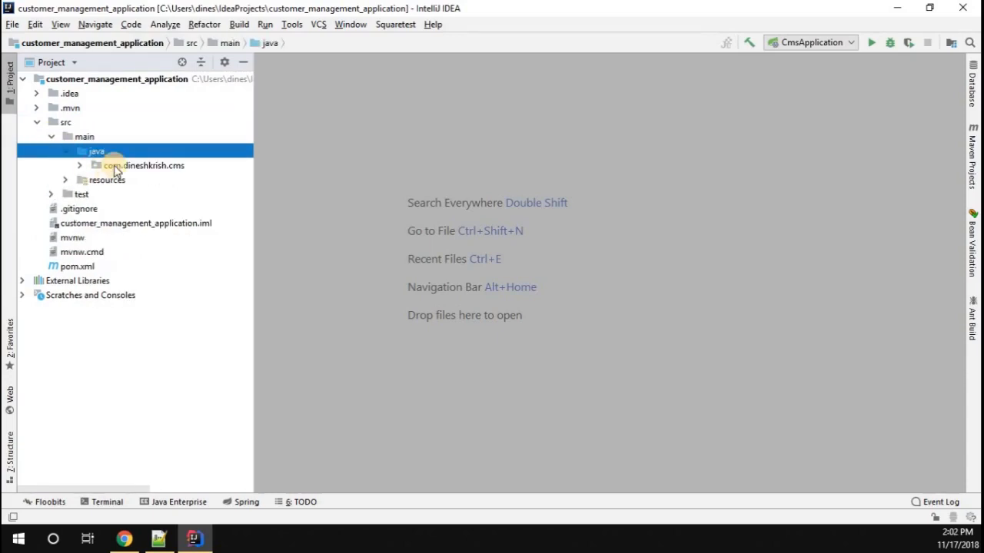
pyautogui.click(141, 166)
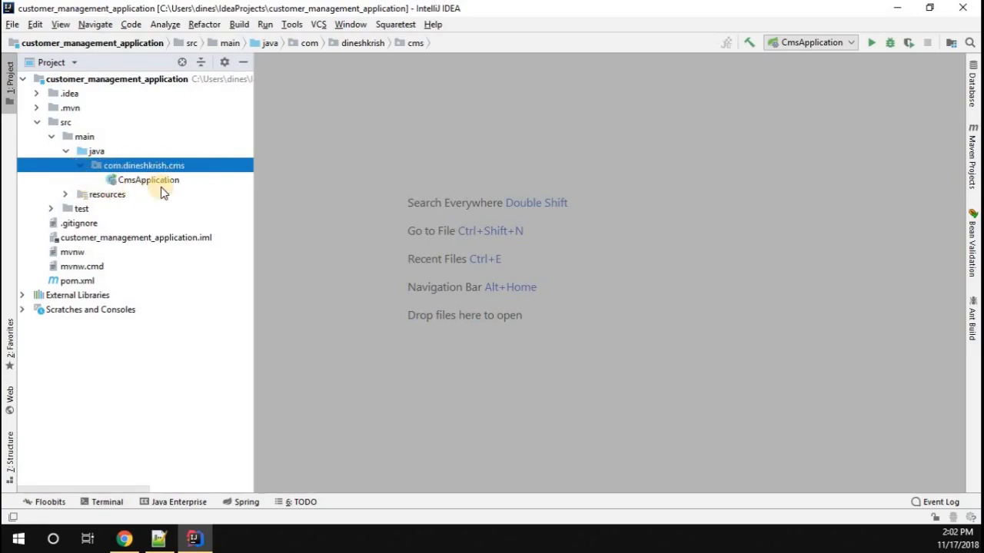
pyautogui.click(147, 179)
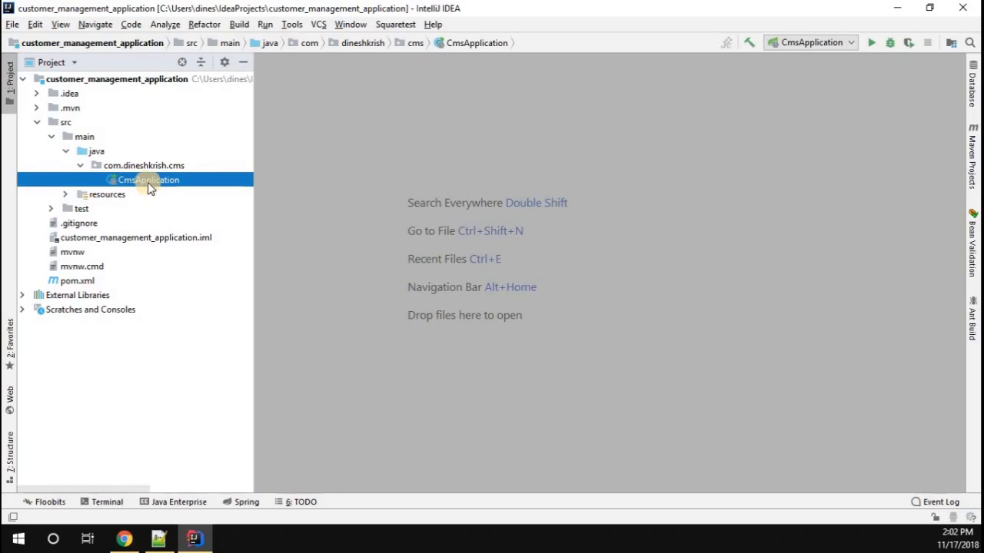
pyautogui.doubleClick(148, 179)
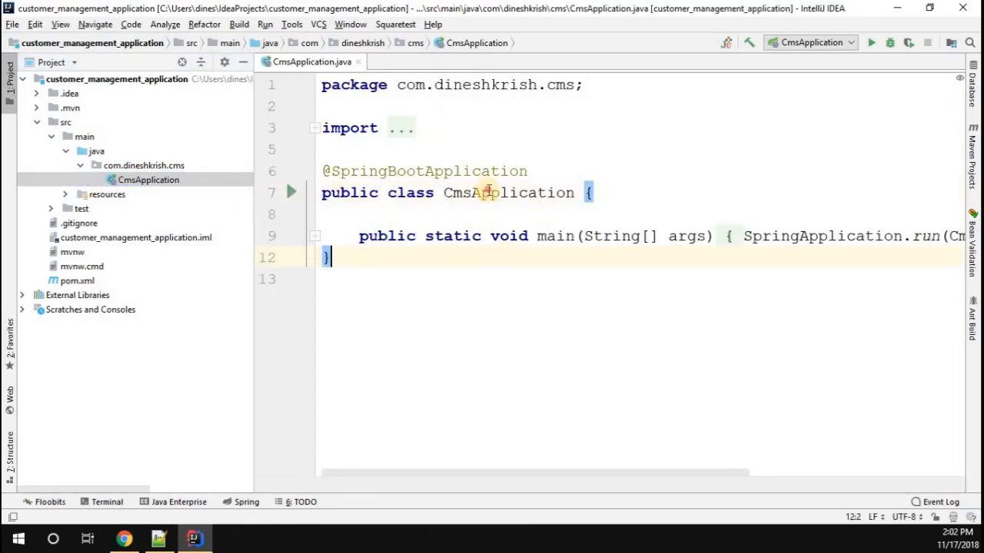
pyautogui.doubleClick(507, 194)
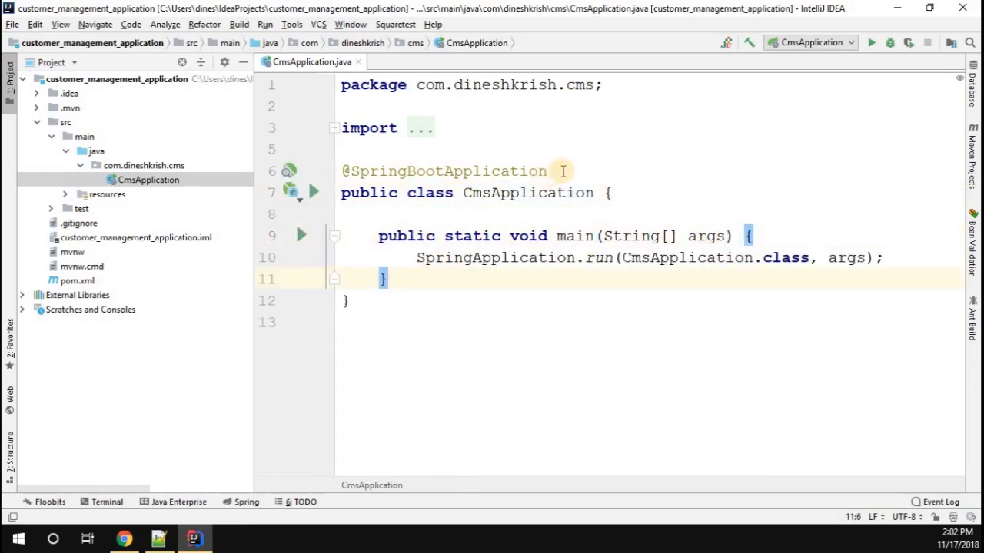
pyautogui.doubleClick(449, 171)
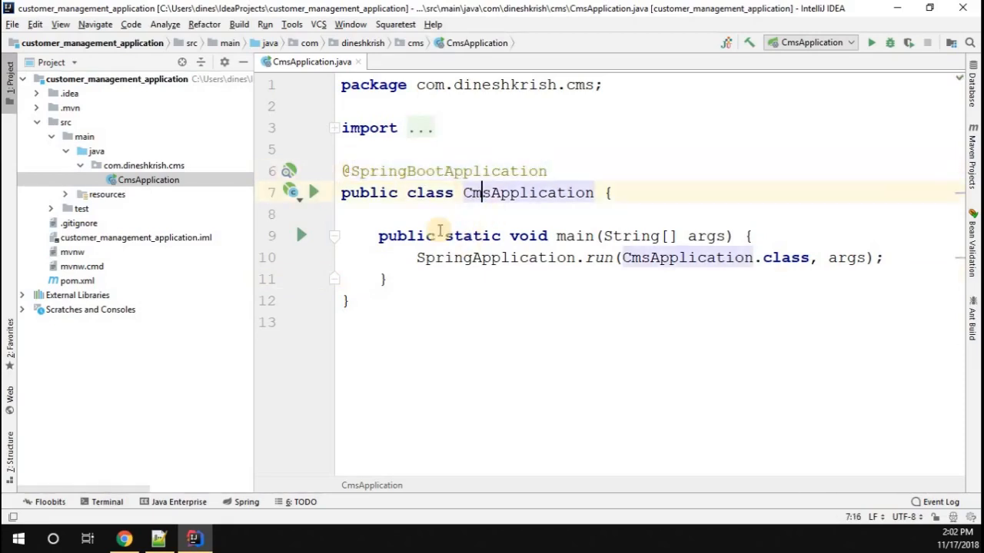
pyautogui.doubleClick(449, 171)
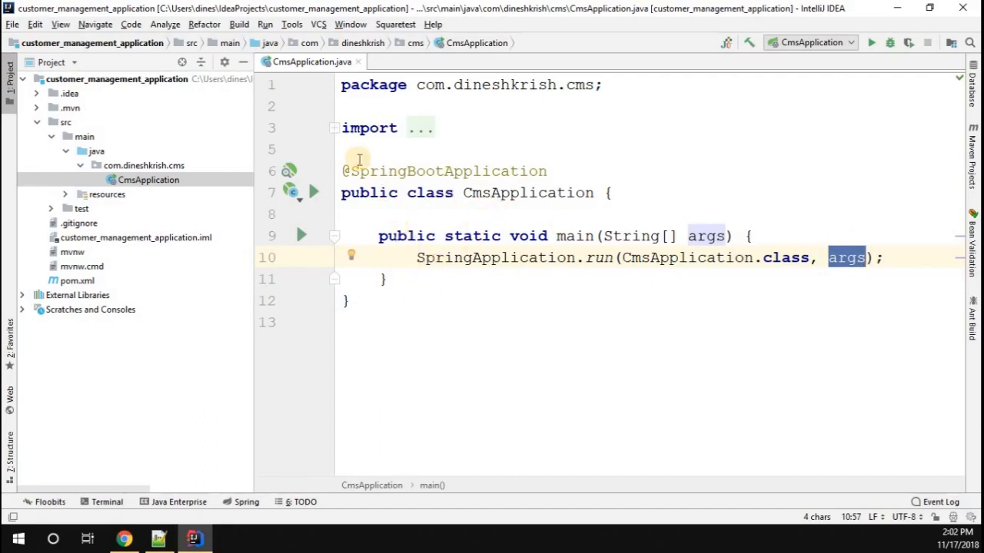
pyautogui.moveTo(627, 273)
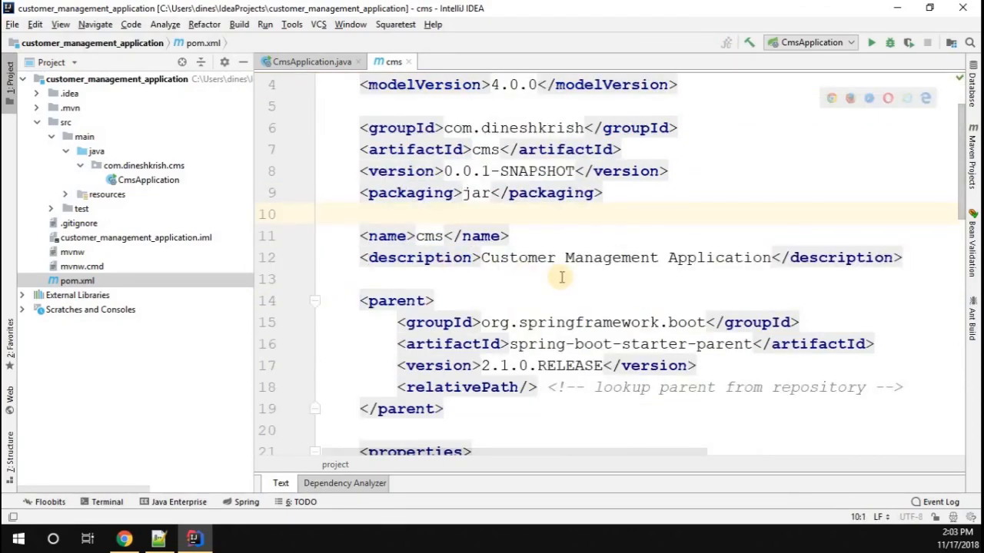
# - Scroll pom.xml to the dependencies and highlight the spring-boot-starter-web group ID
pyautogui.scroll(-3)
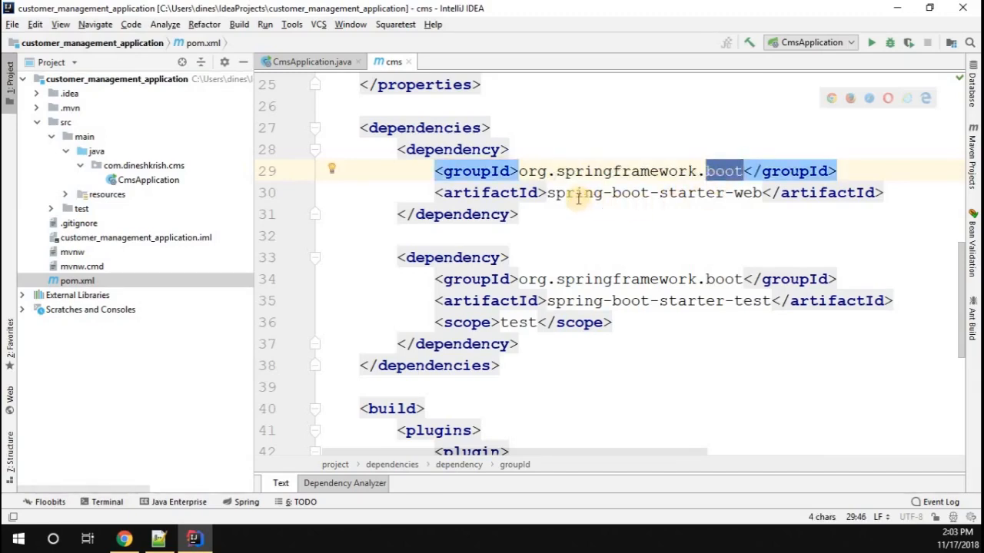
pyautogui.doubleClick(575, 192)
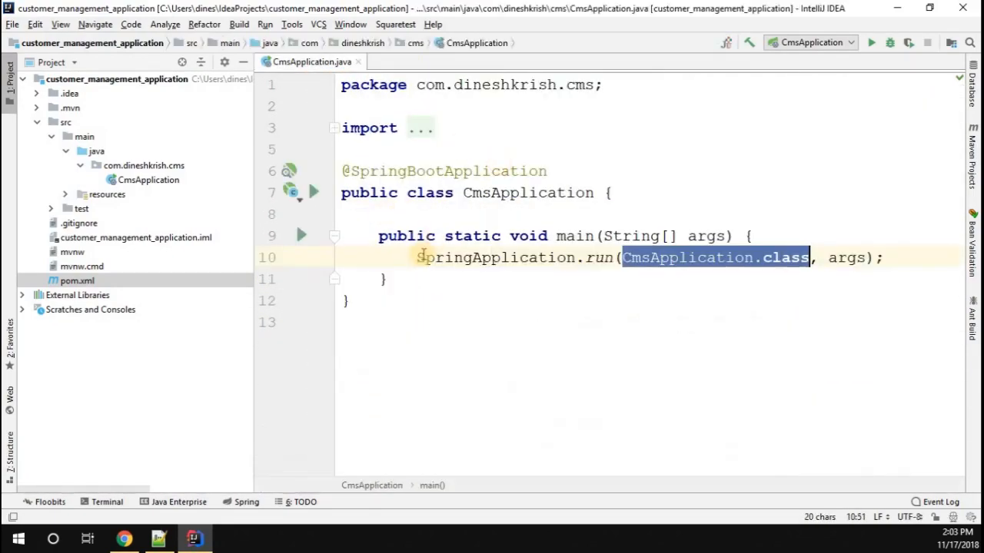
# - Run CmsApplication from the editor context menu to show the Spring Boot 2.1.0 banner
pyautogui.rightClick(484, 258)
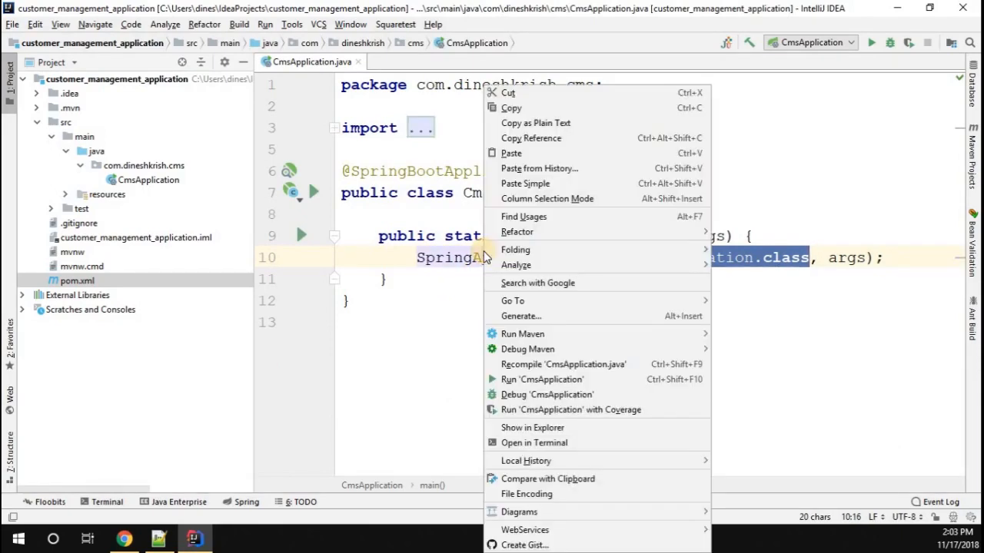
pyautogui.click(541, 378)
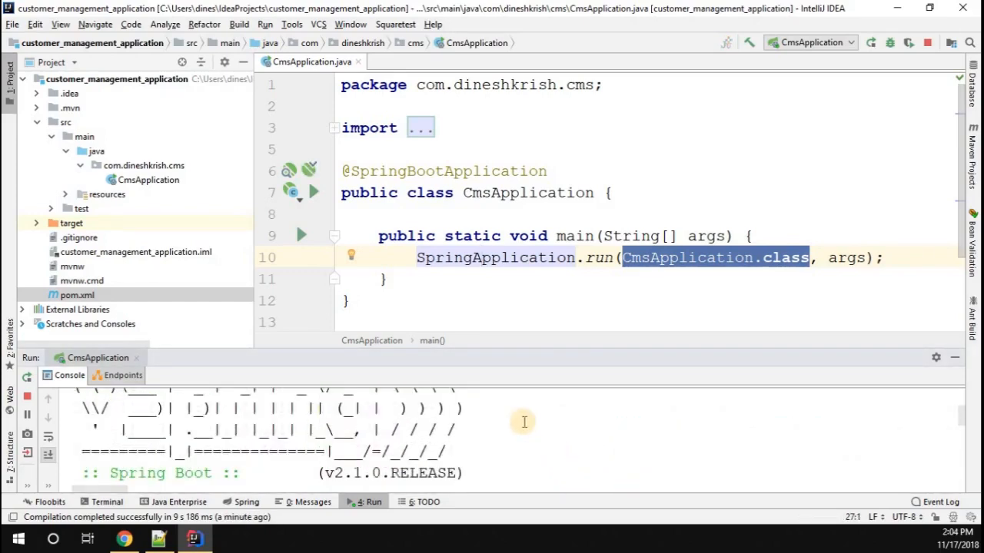
pyautogui.moveTo(699, 149)
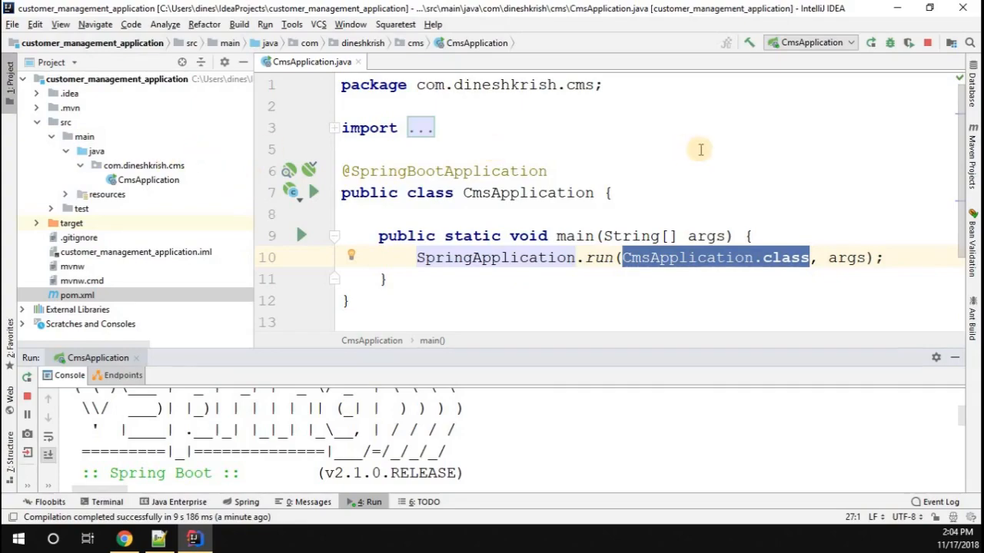
pyautogui.moveTo(535, 433)
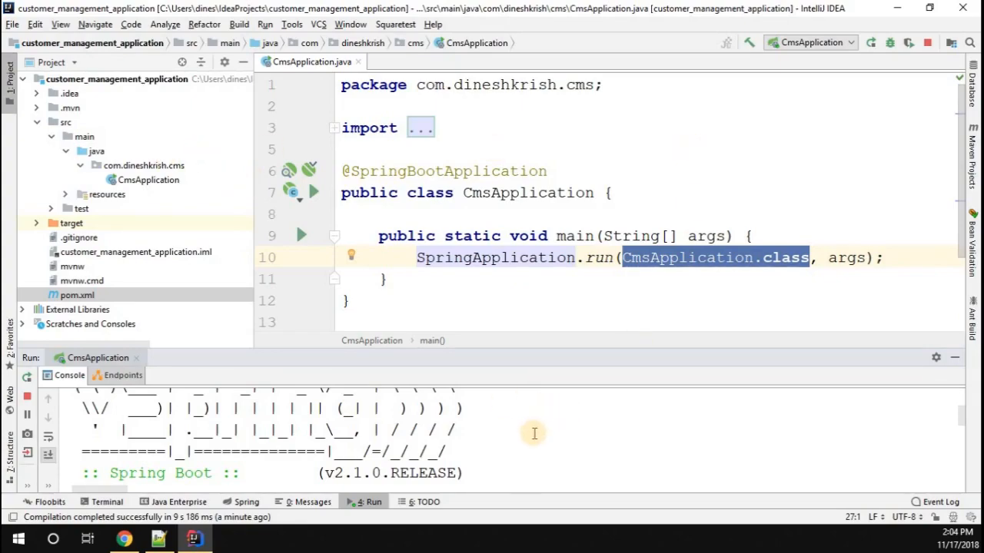